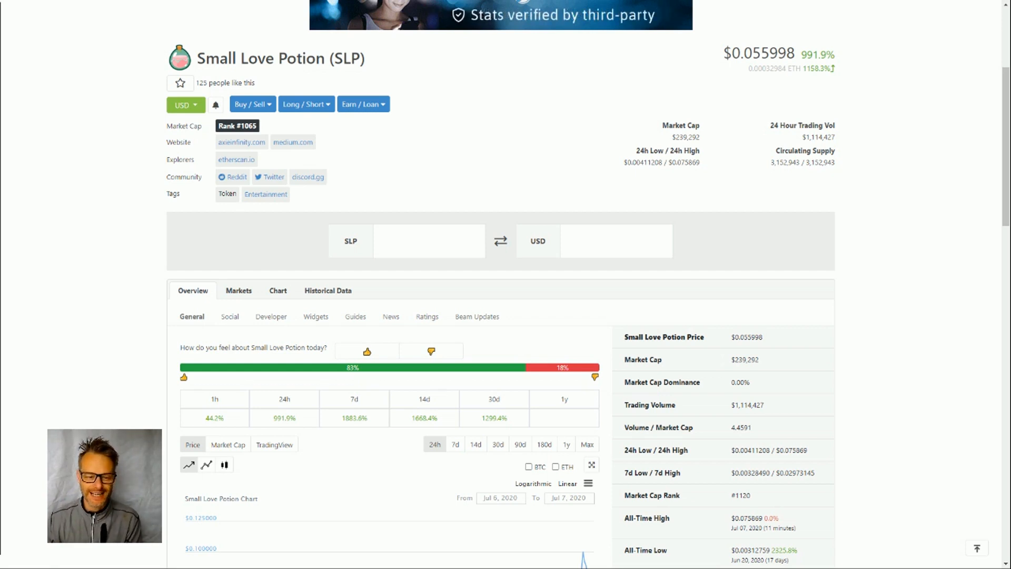
{"action": "mouse_move", "coordinate": [280, 244]}
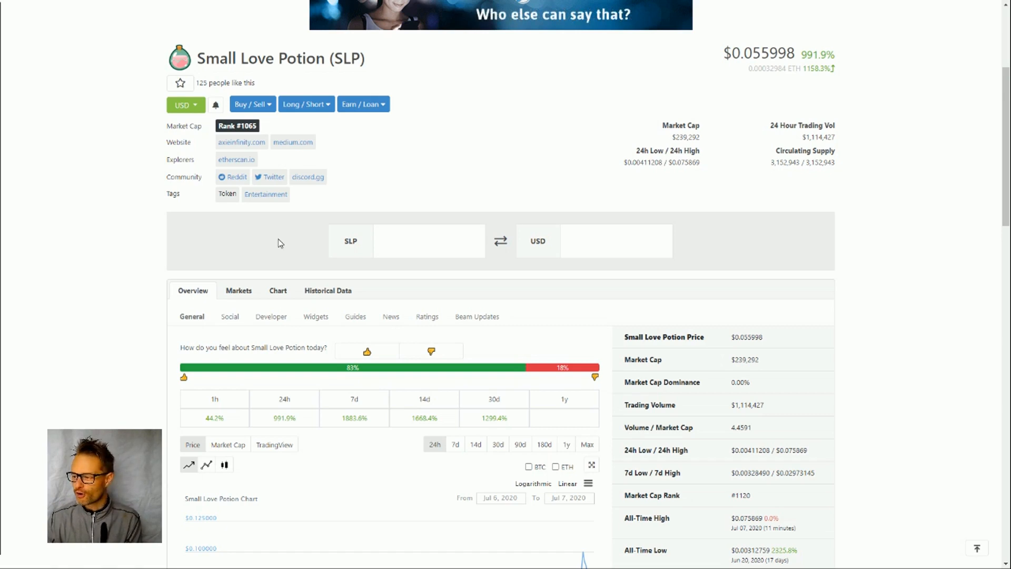
Step: Scroll the Small Love Potion page down to its 24h price chart showing the sharp recent climb
{"action": "scroll", "scroll_direction": "down", "scroll_amount": 3}
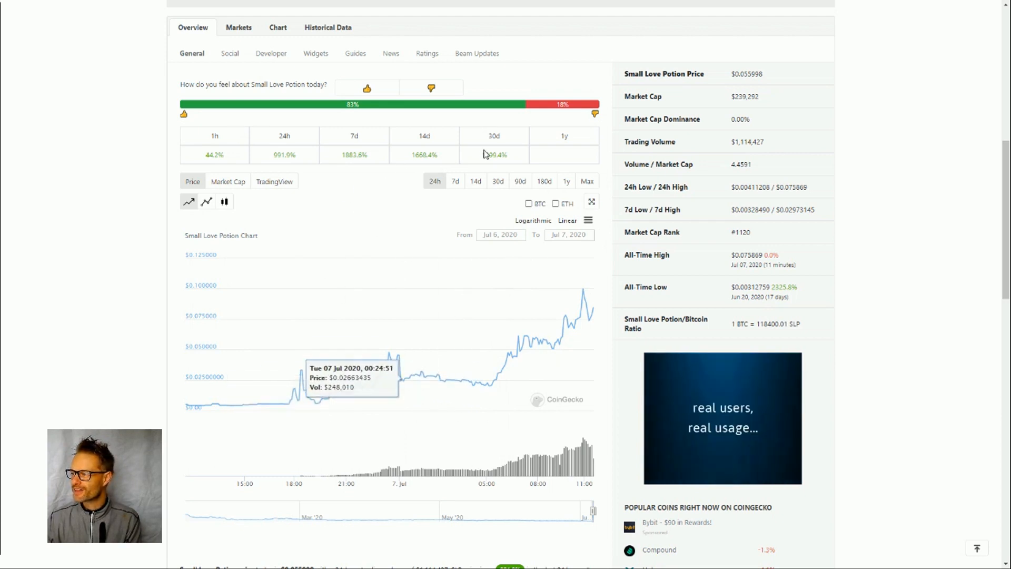
{"action": "mouse_move", "coordinate": [342, 168]}
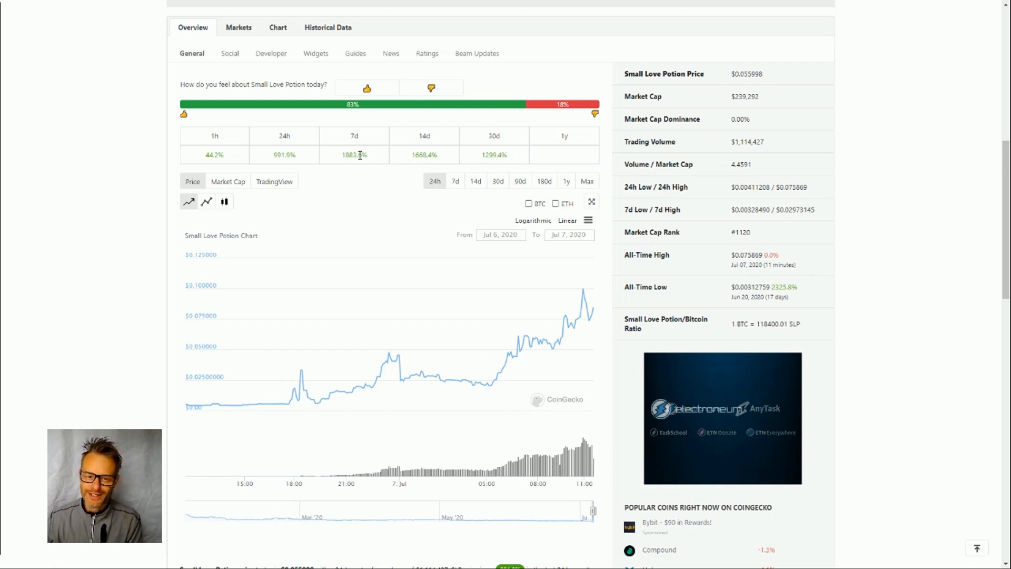
{"action": "mouse_move", "coordinate": [265, 403]}
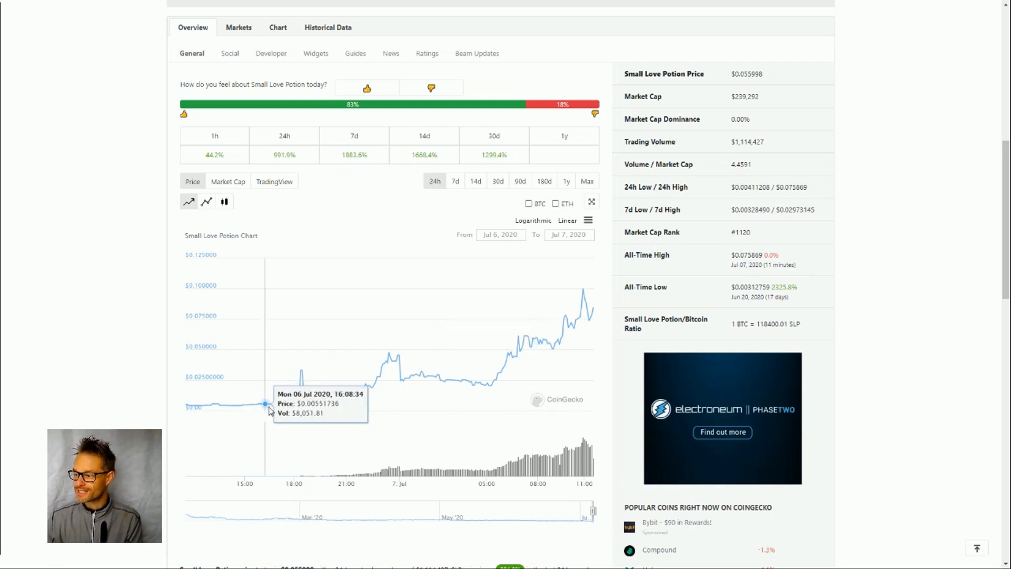
{"action": "mouse_move", "coordinate": [197, 407]}
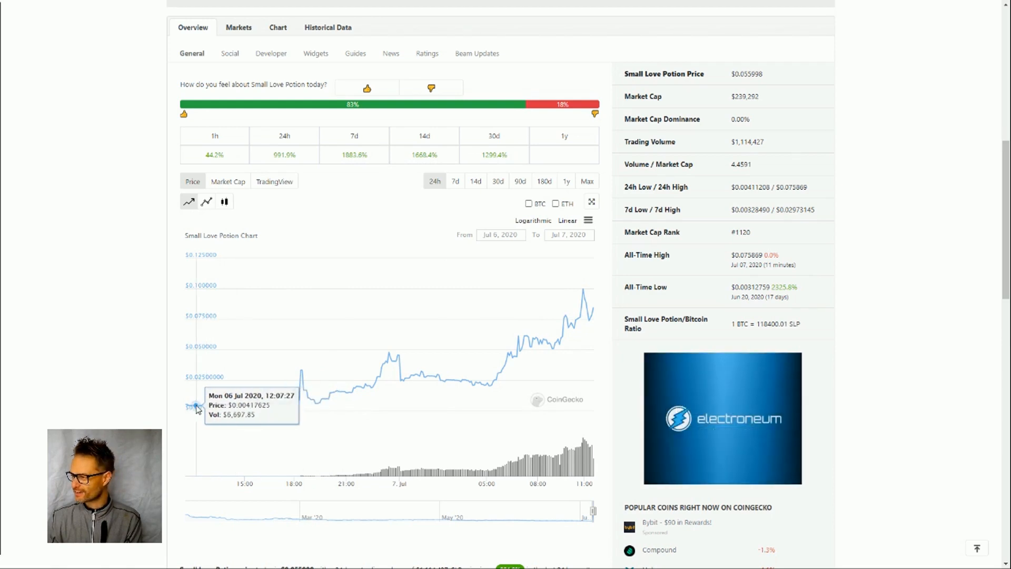
{"action": "mouse_move", "coordinate": [240, 406]}
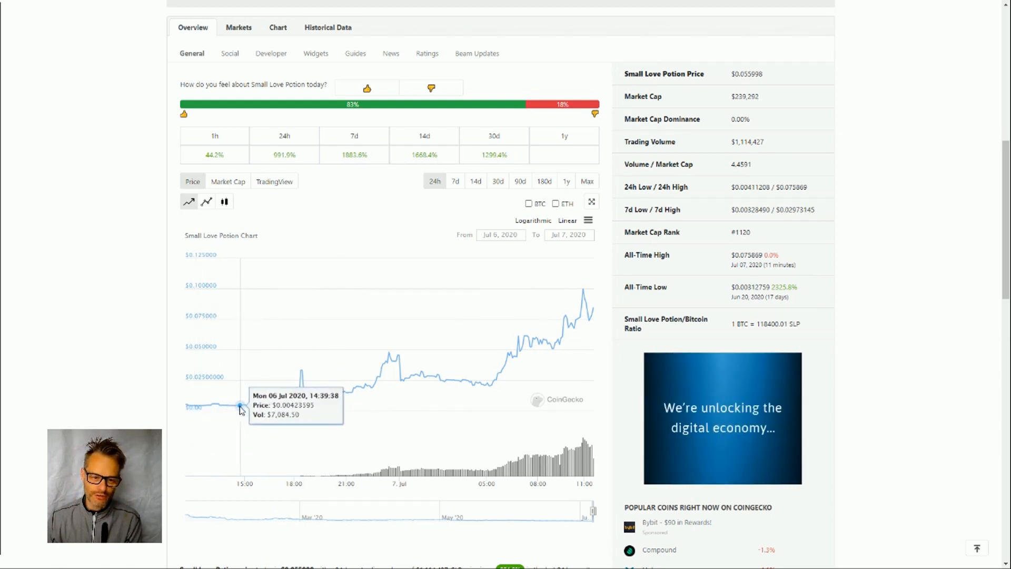
{"action": "mouse_move", "coordinate": [251, 407]}
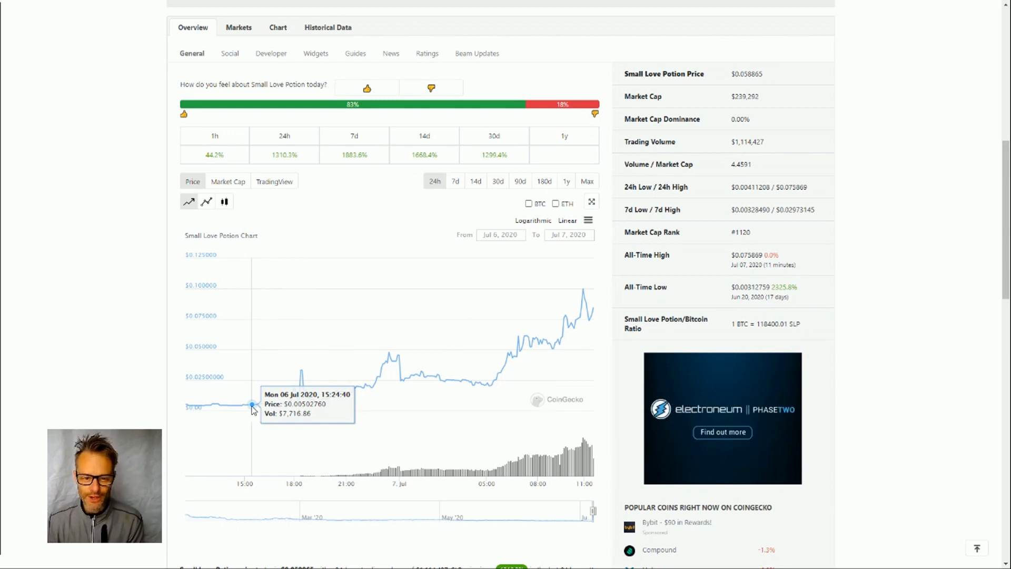
{"action": "mouse_move", "coordinate": [583, 298]}
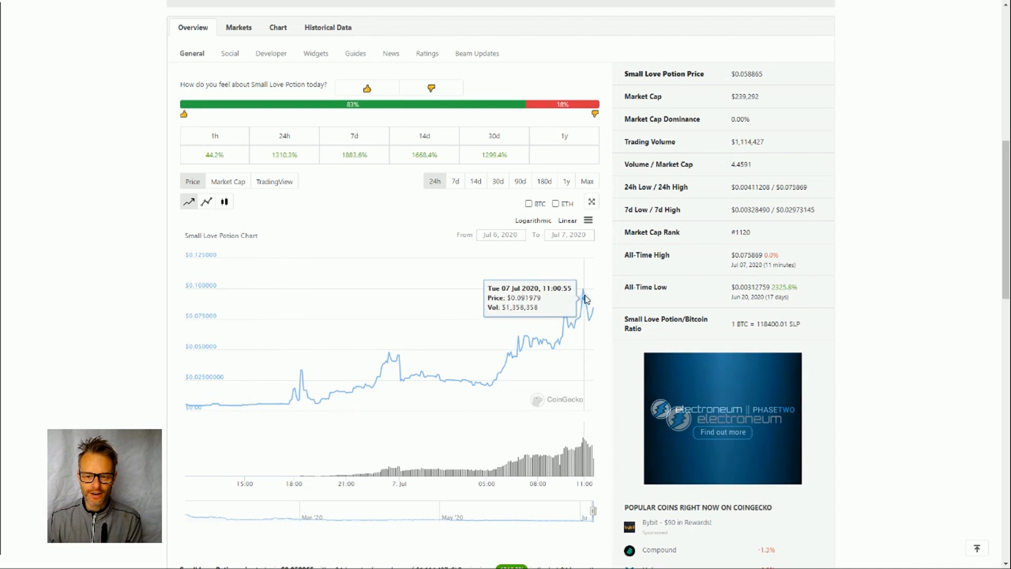
{"action": "mouse_move", "coordinate": [582, 291]}
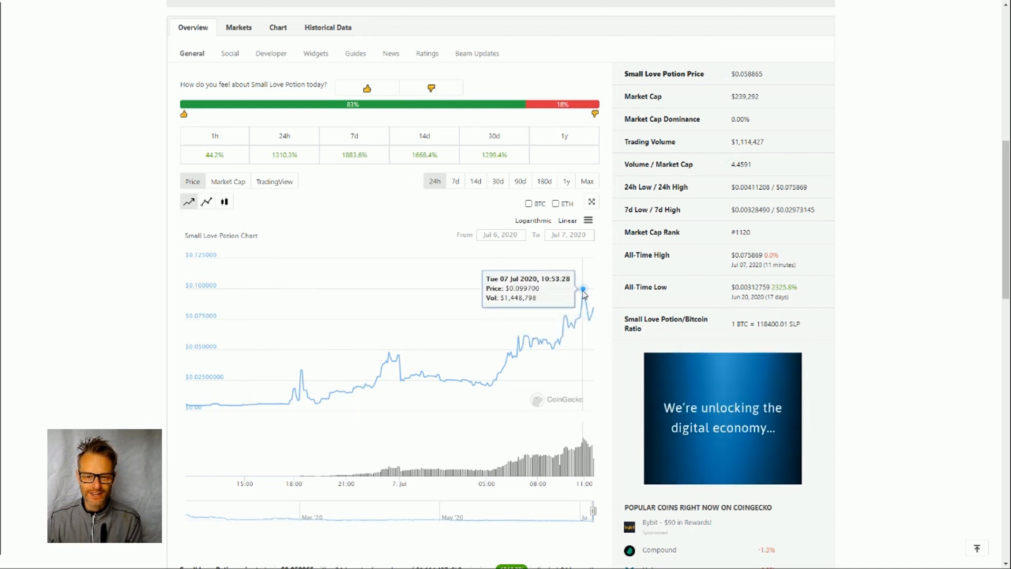
{"action": "mouse_move", "coordinate": [594, 318]}
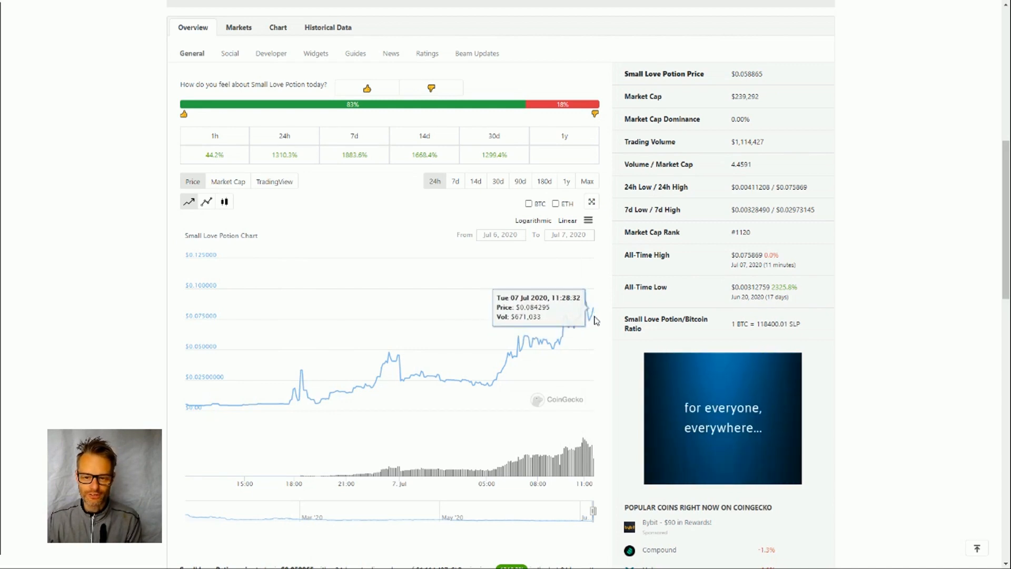
{"action": "mouse_move", "coordinate": [483, 356]}
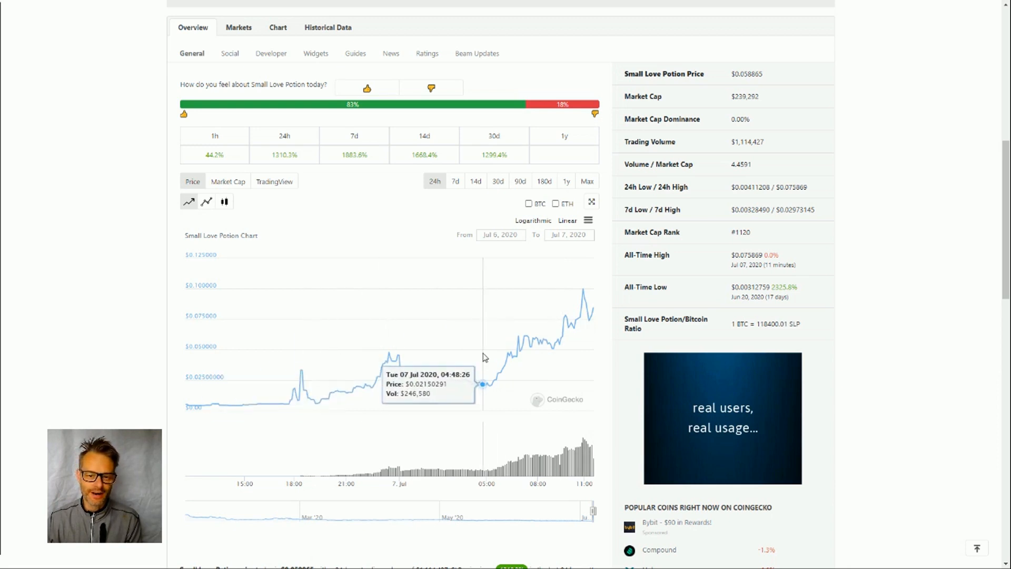
{"action": "mouse_move", "coordinate": [538, 321]}
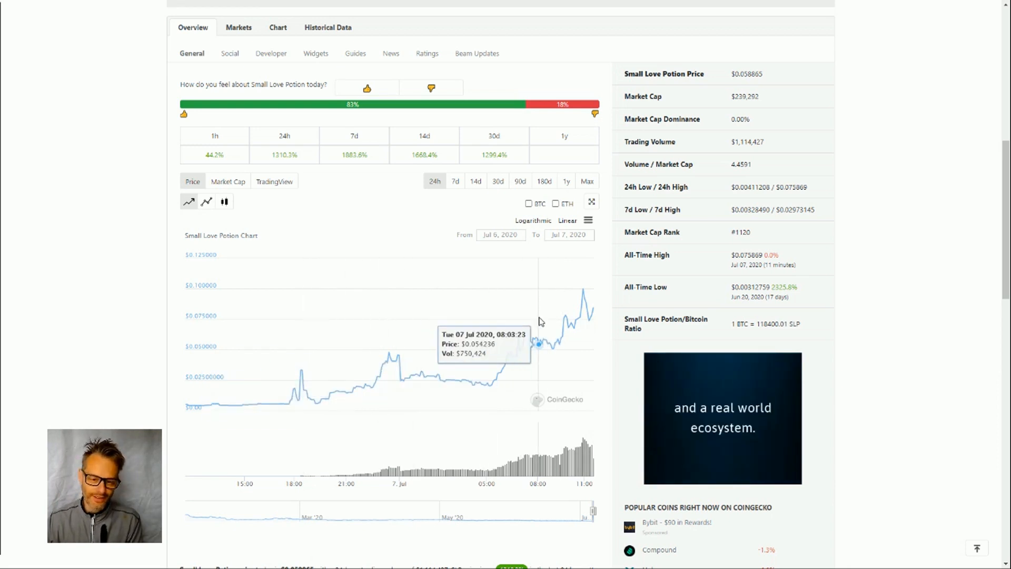
{"action": "mouse_move", "coordinate": [478, 111]}
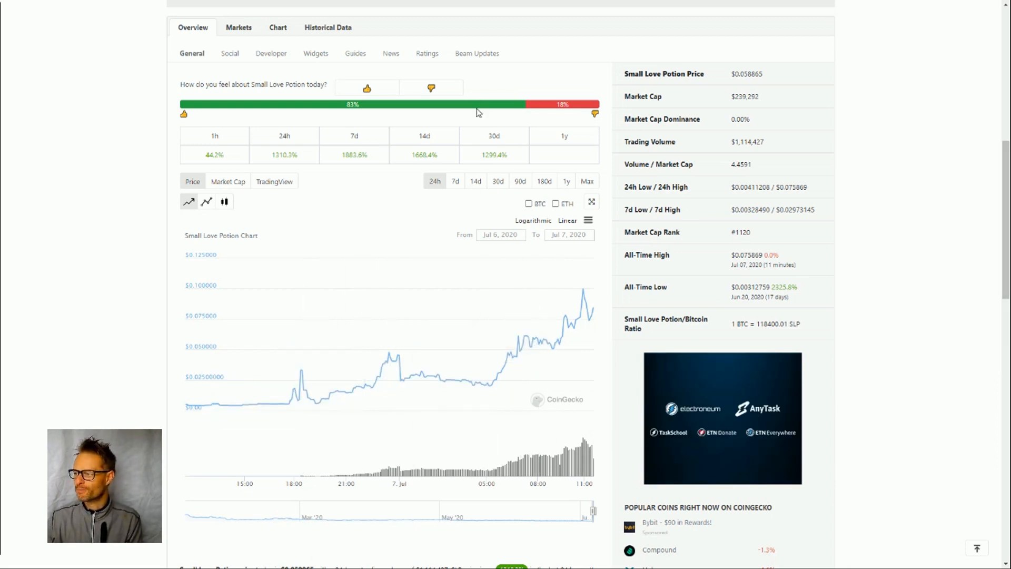
Step: Widen the SLP price chart through 7d, 14d and 30d to the 90-day range
{"action": "left_click", "coordinate": [454, 180]}
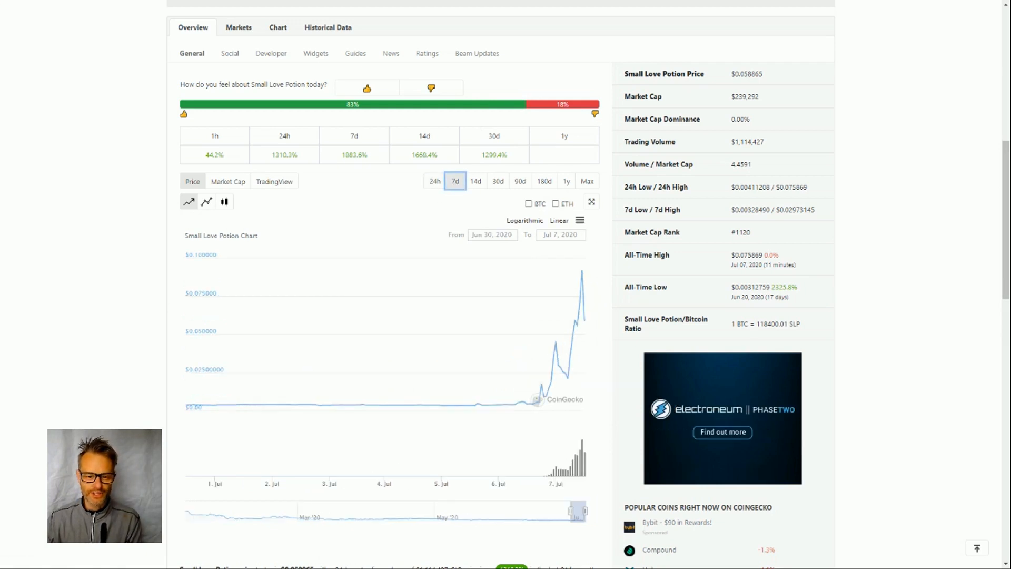
{"action": "mouse_move", "coordinate": [521, 401]}
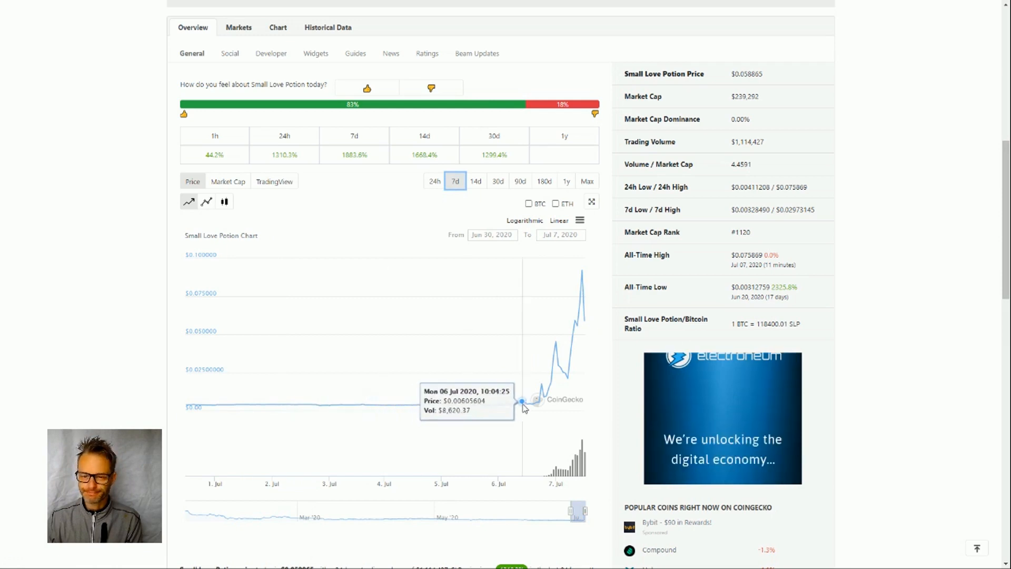
{"action": "mouse_move", "coordinate": [501, 217]}
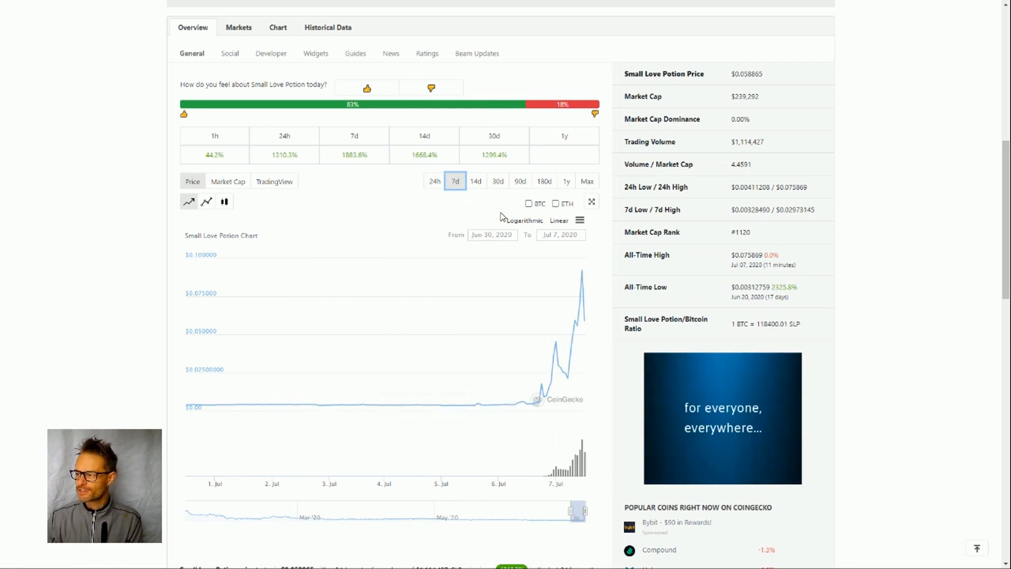
{"action": "left_click", "coordinate": [475, 182]}
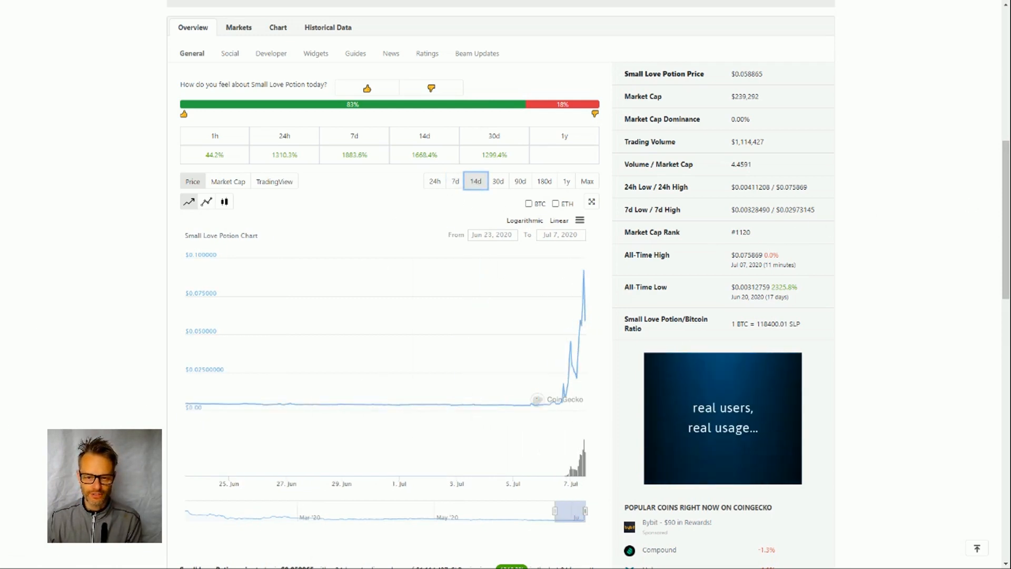
{"action": "left_click", "coordinate": [497, 181]}
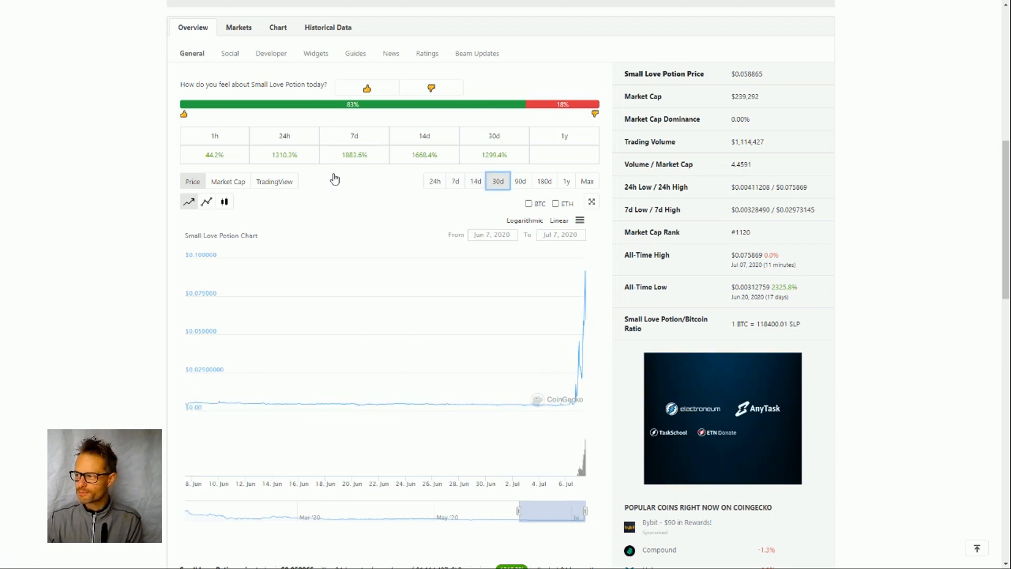
{"action": "left_click", "coordinate": [519, 180]}
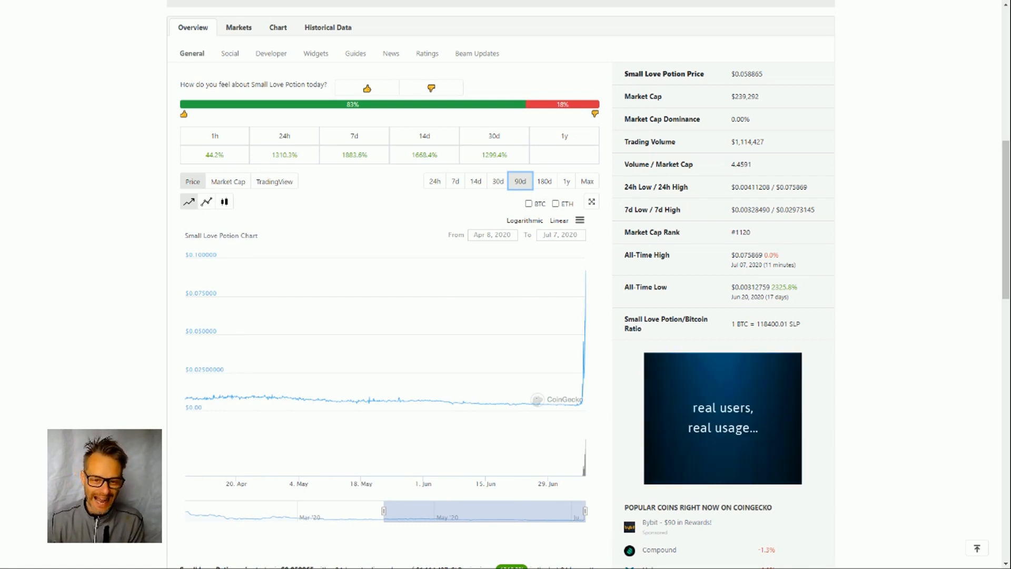
{"action": "mouse_move", "coordinate": [137, 375]}
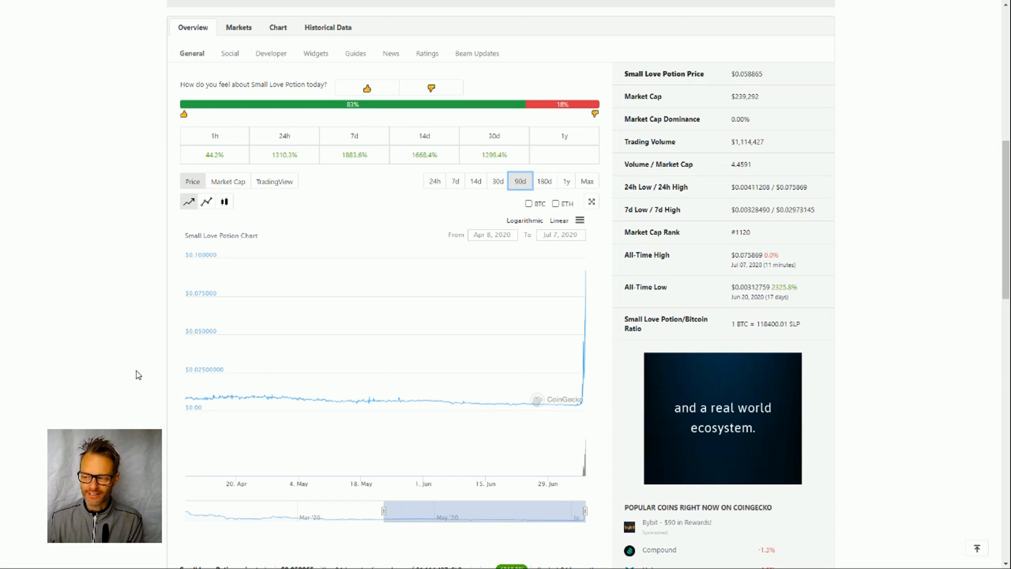
{"action": "mouse_move", "coordinate": [427, 400]}
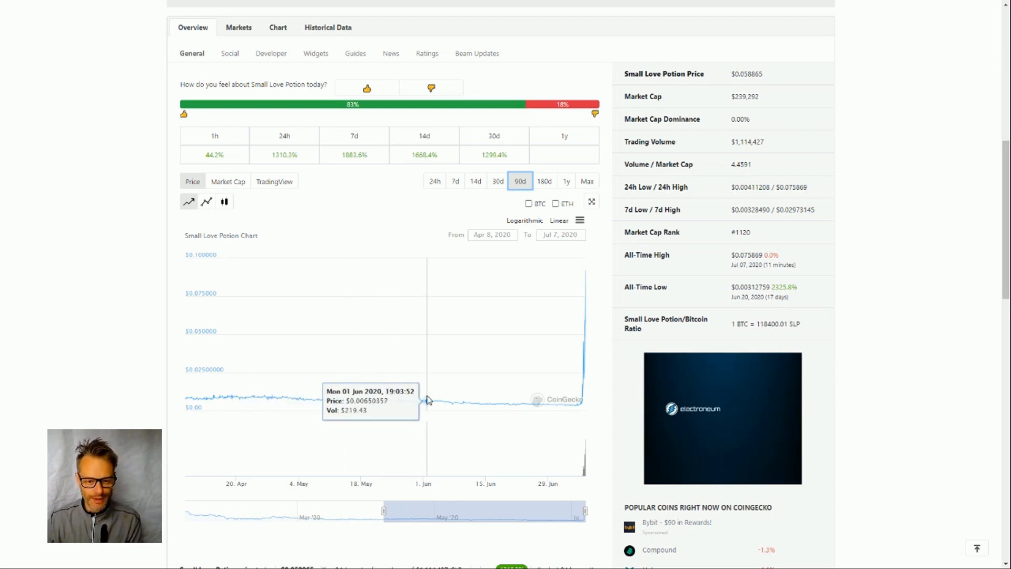
{"action": "mouse_move", "coordinate": [437, 396]}
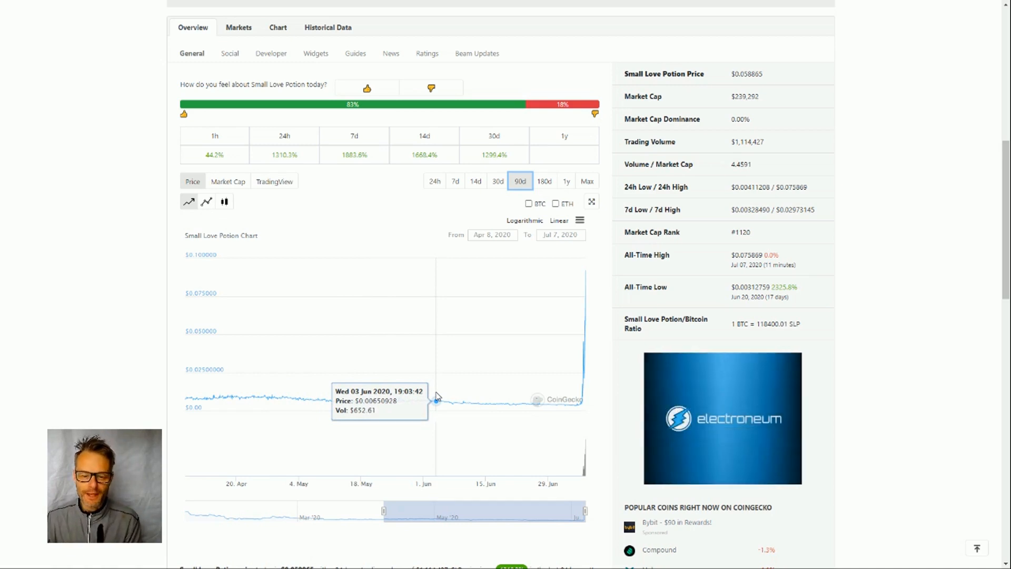
{"action": "mouse_move", "coordinate": [470, 404]}
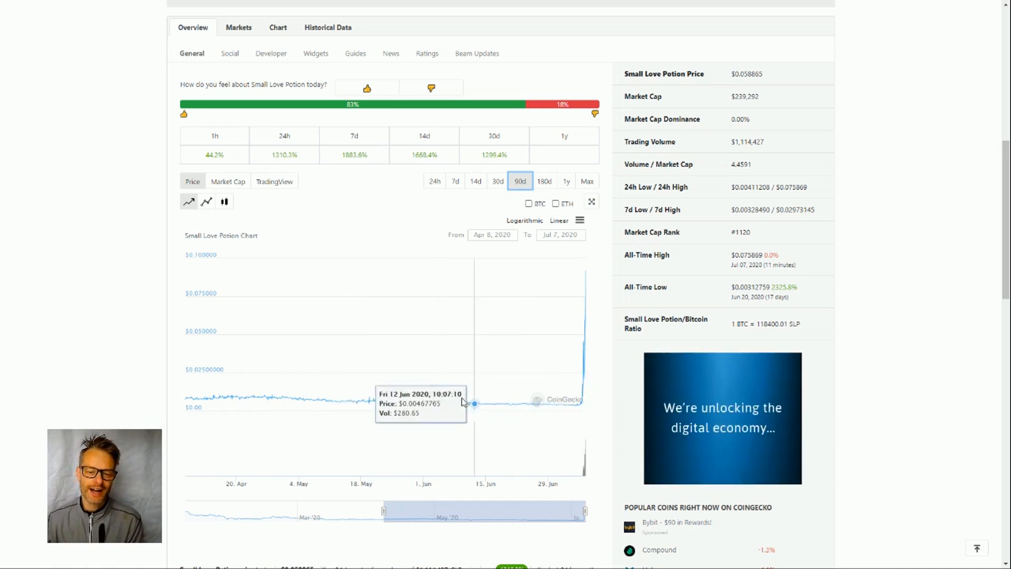
{"action": "mouse_move", "coordinate": [398, 404]}
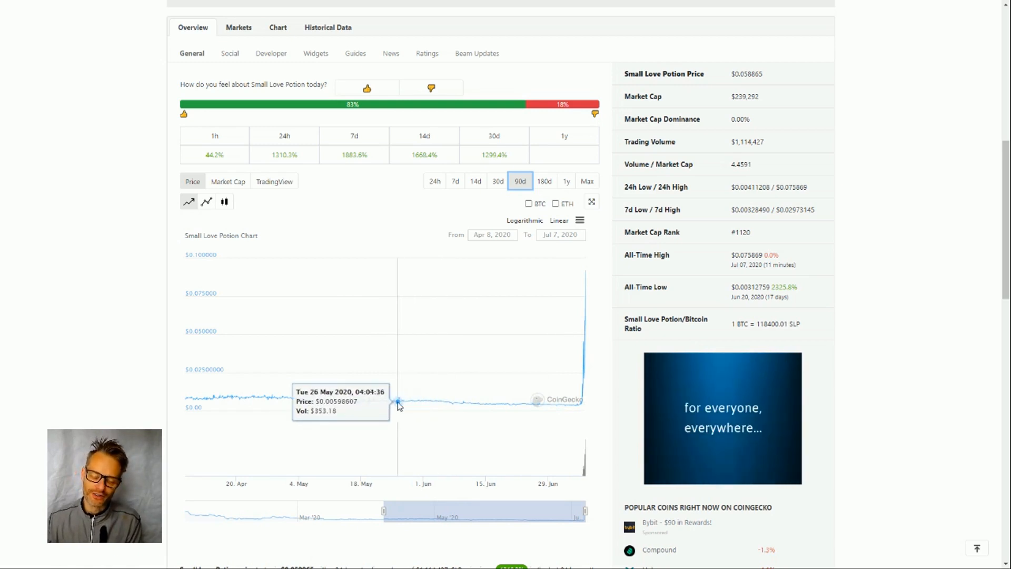
{"action": "mouse_move", "coordinate": [470, 407]}
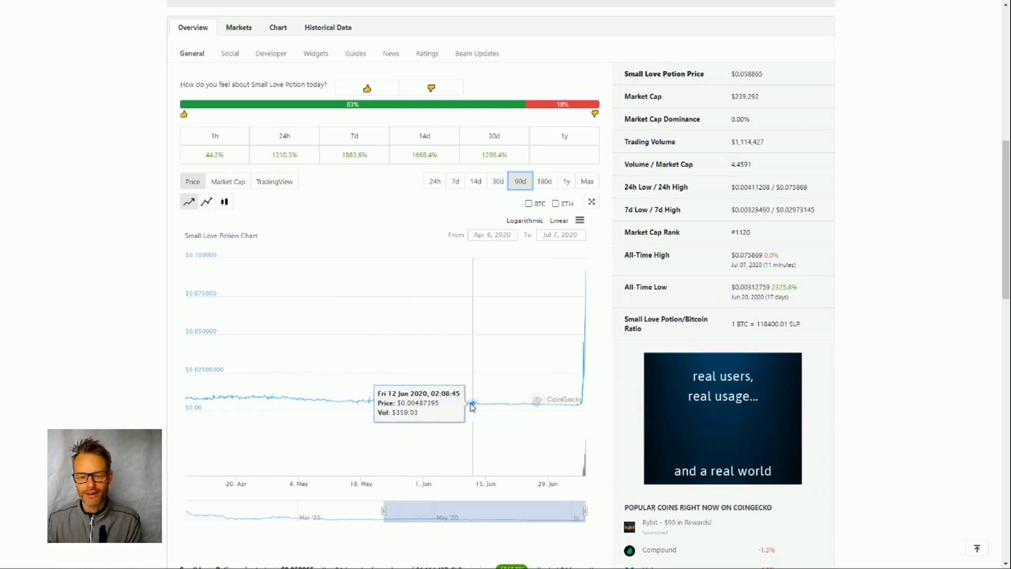
{"action": "mouse_move", "coordinate": [357, 402]}
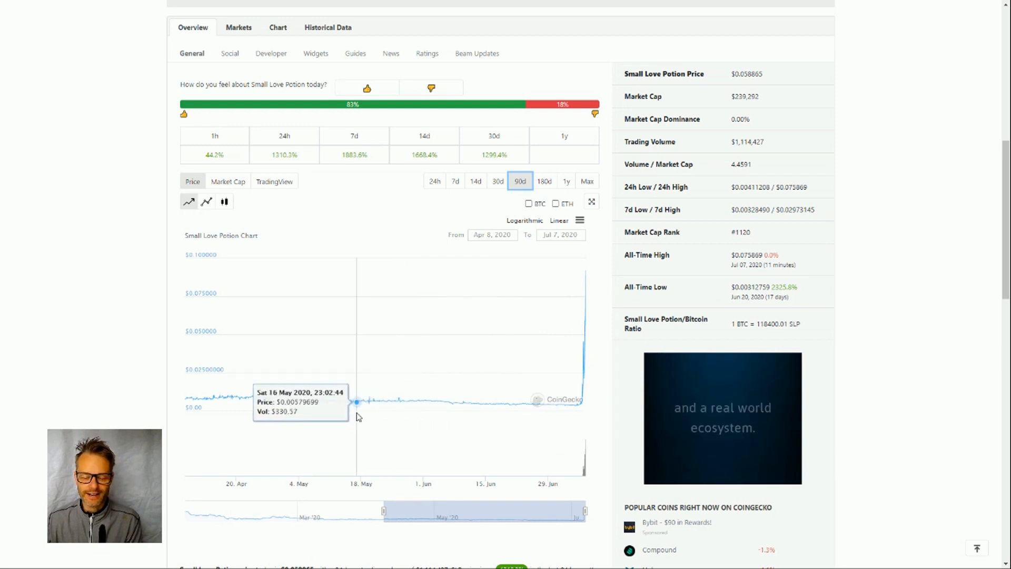
{"action": "mouse_move", "coordinate": [476, 404]}
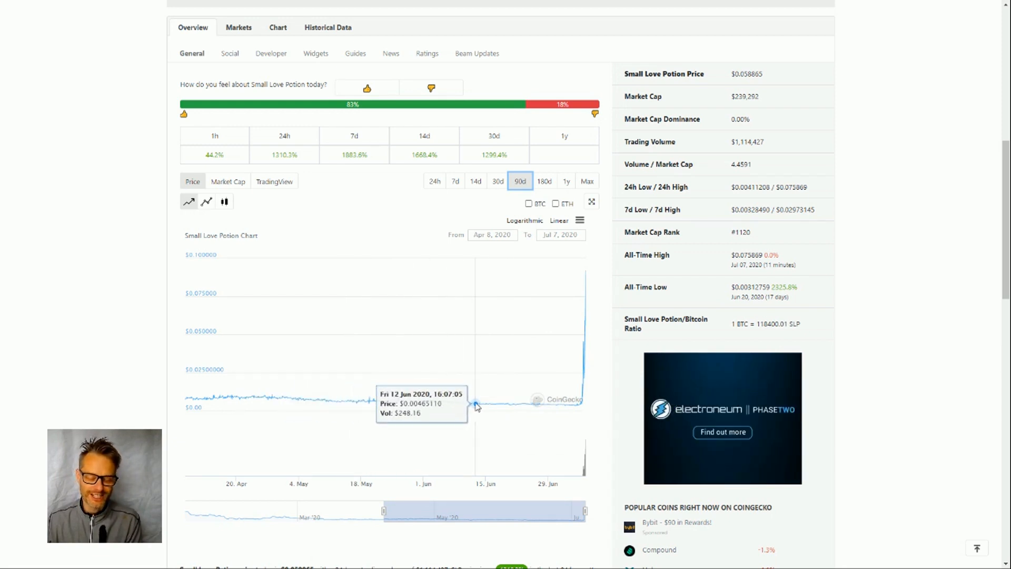
{"action": "mouse_move", "coordinate": [425, 410]}
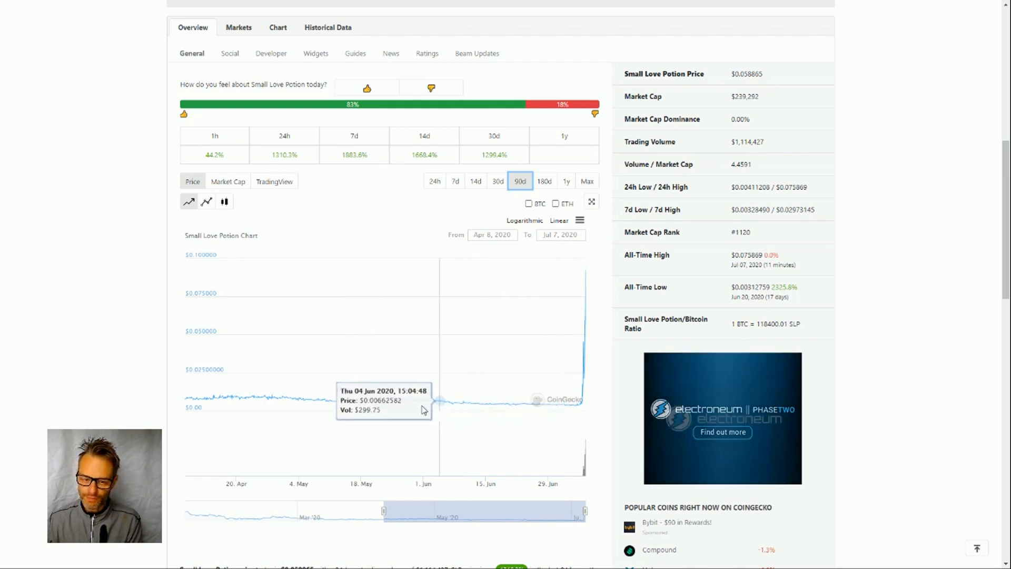
{"action": "mouse_move", "coordinate": [576, 404]}
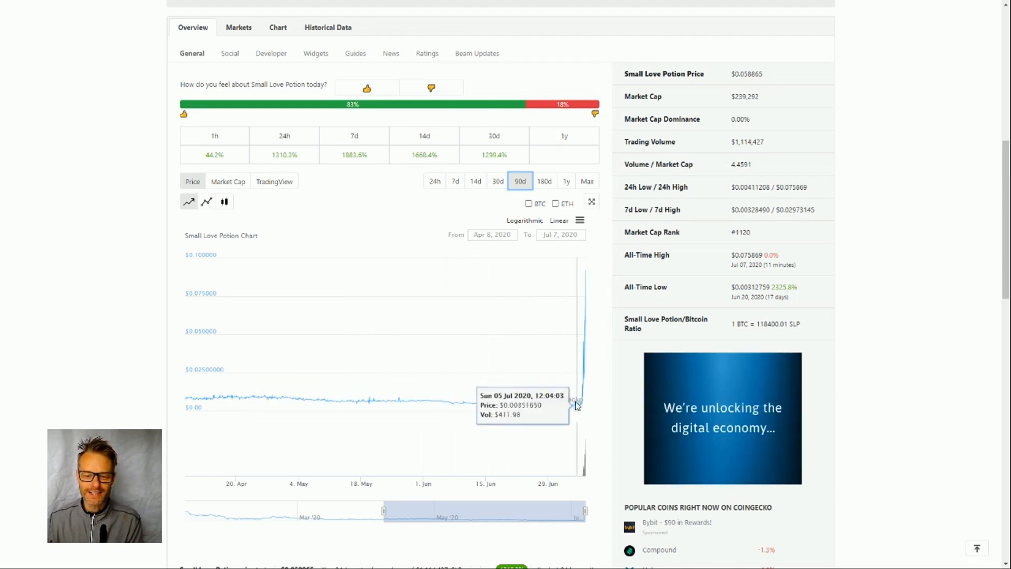
{"action": "mouse_move", "coordinate": [370, 410]}
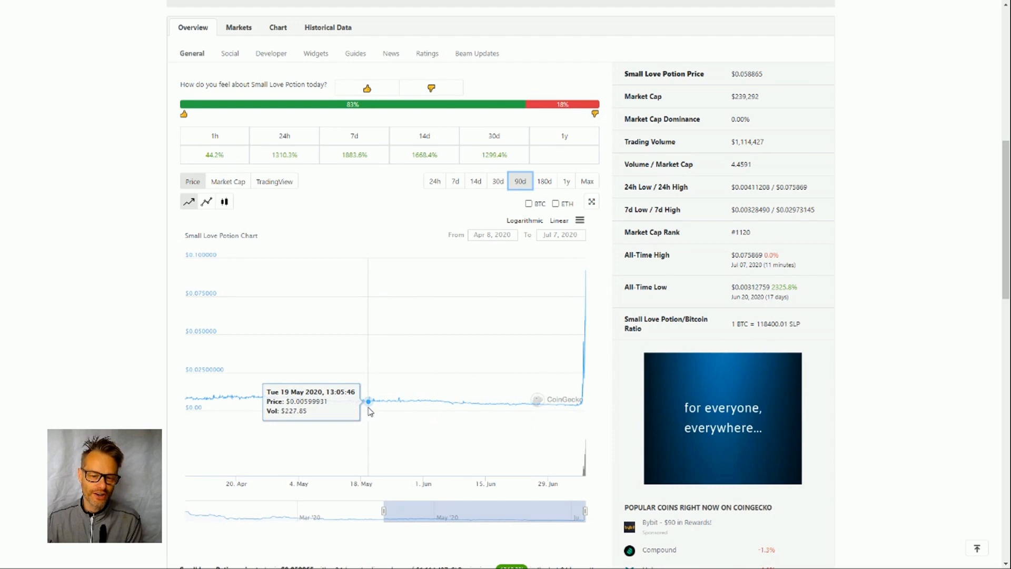
{"action": "mouse_move", "coordinate": [585, 404]}
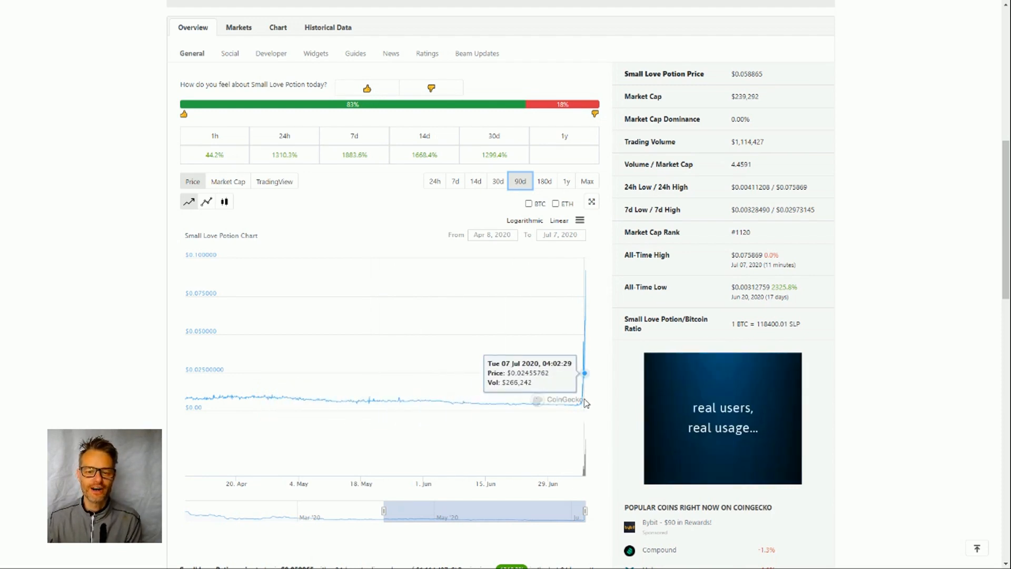
{"action": "mouse_move", "coordinate": [567, 409]}
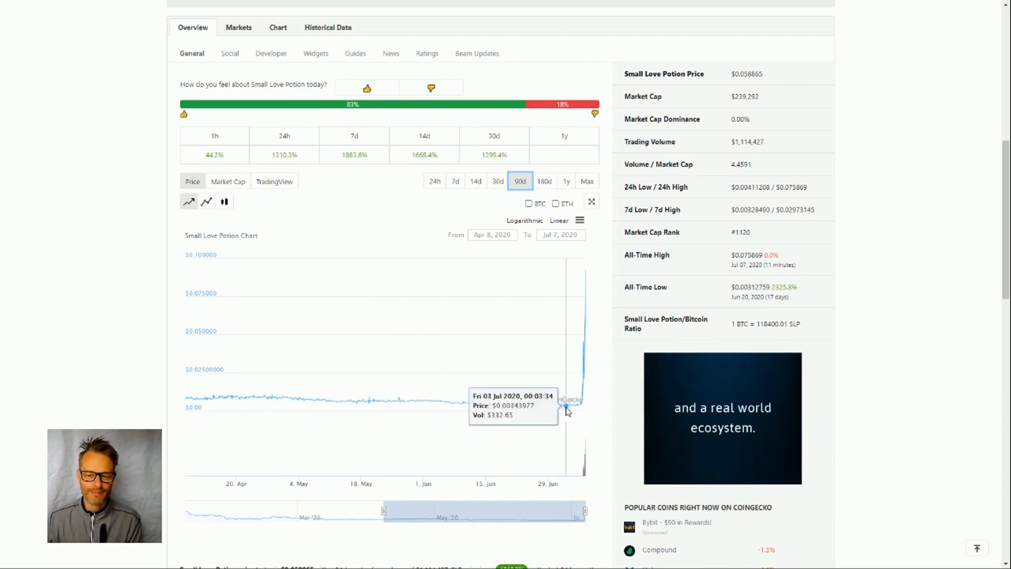
{"action": "mouse_move", "coordinate": [574, 410]}
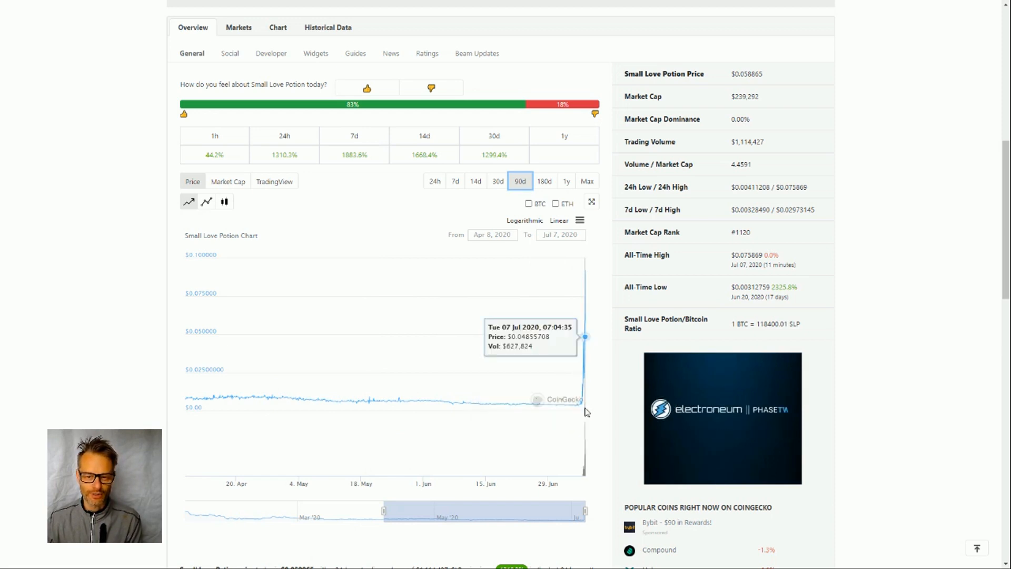
{"action": "mouse_move", "coordinate": [553, 403]}
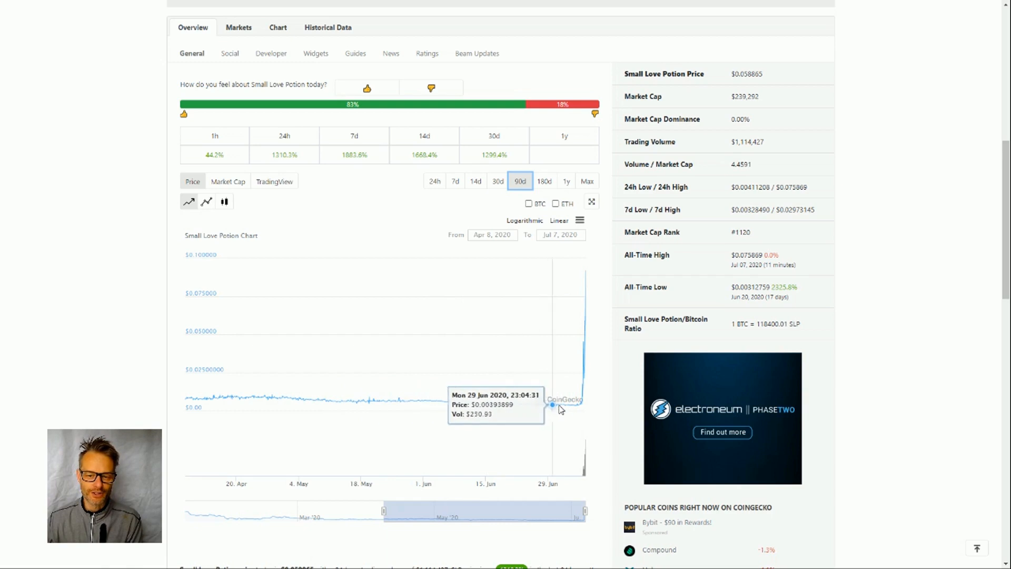
{"action": "mouse_move", "coordinate": [566, 410]}
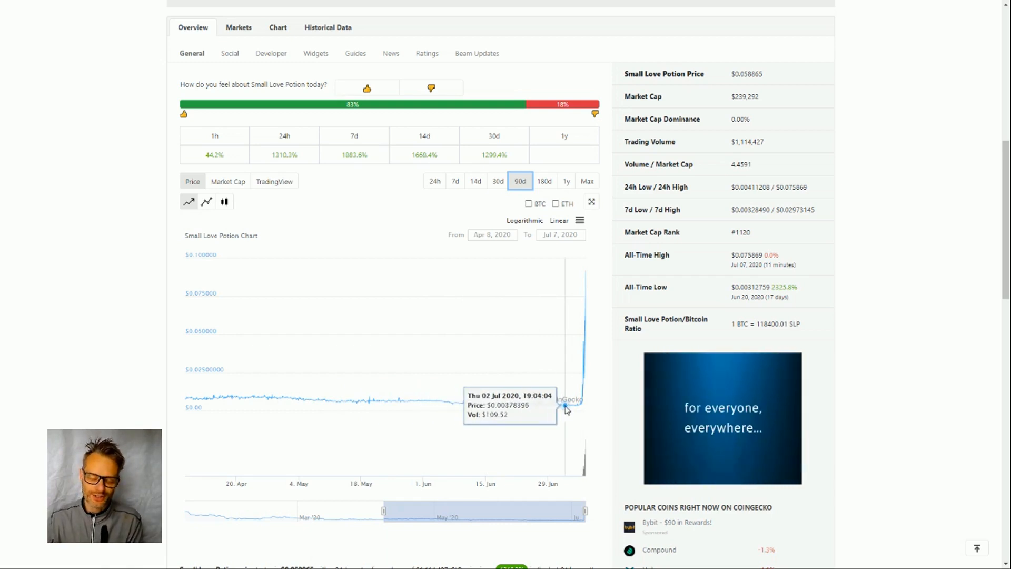
{"action": "mouse_move", "coordinate": [562, 408]}
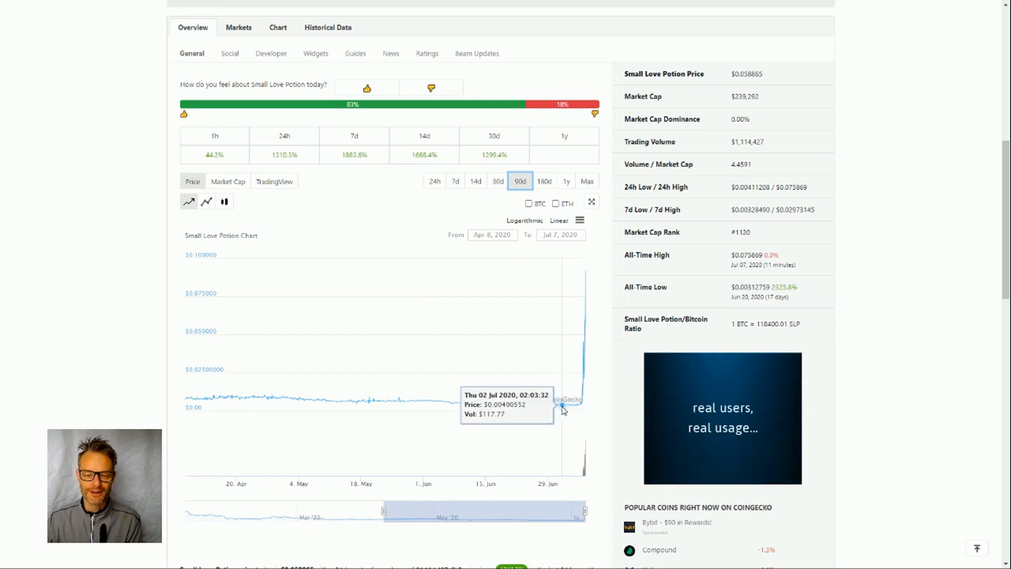
{"action": "mouse_move", "coordinate": [499, 404]}
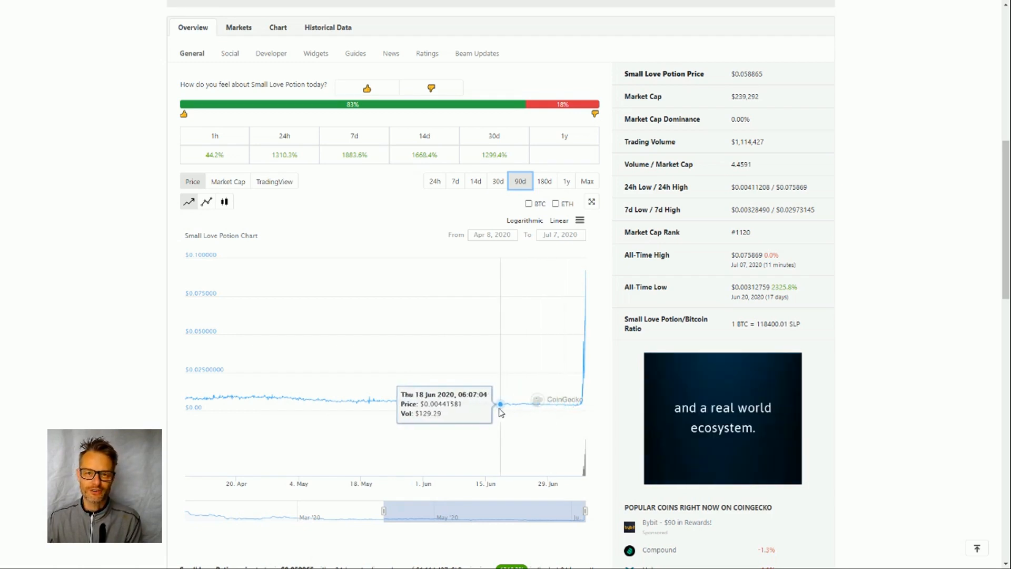
{"action": "mouse_move", "coordinate": [496, 412]}
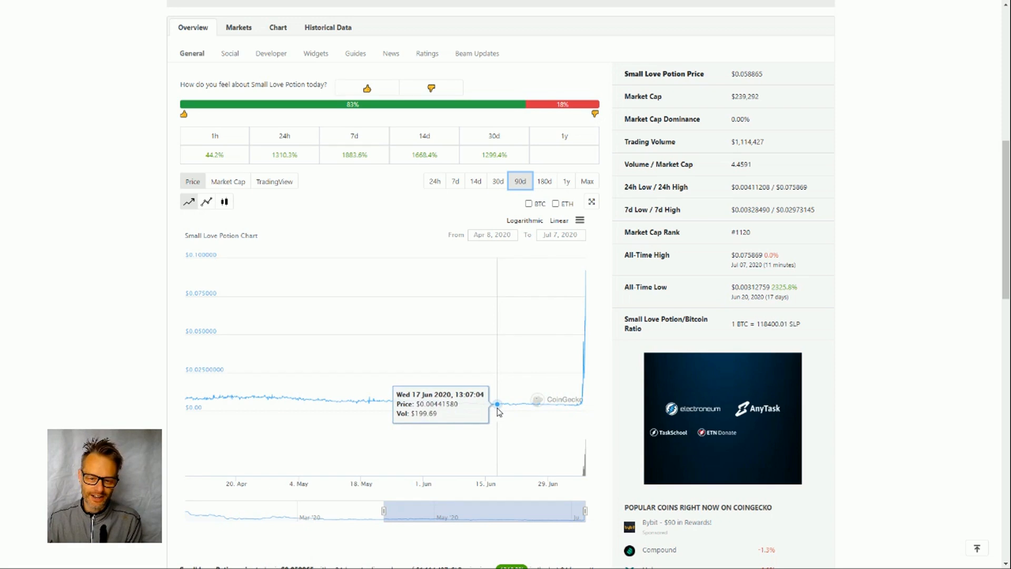
{"action": "mouse_move", "coordinate": [553, 410]}
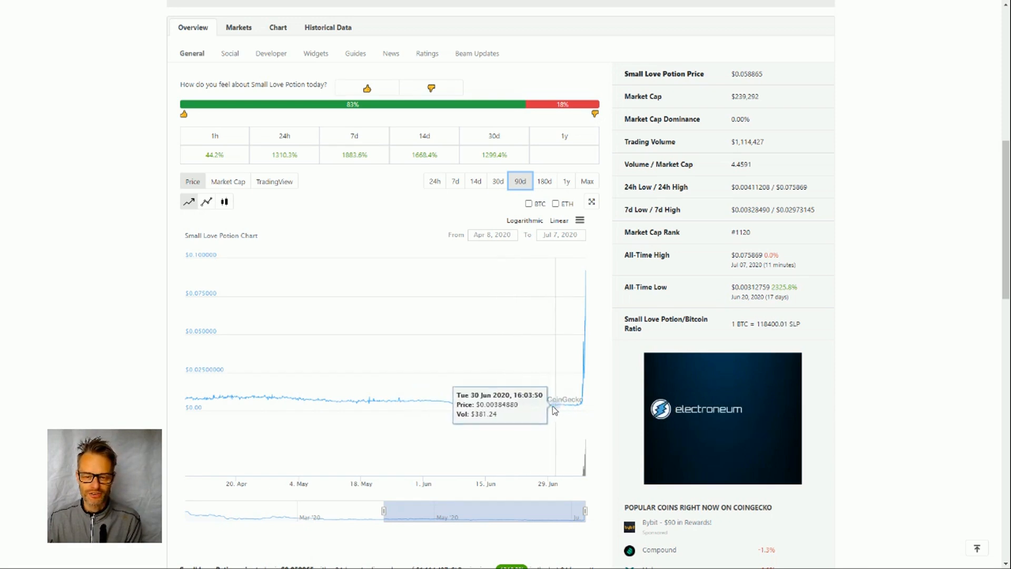
{"action": "mouse_move", "coordinate": [578, 406]}
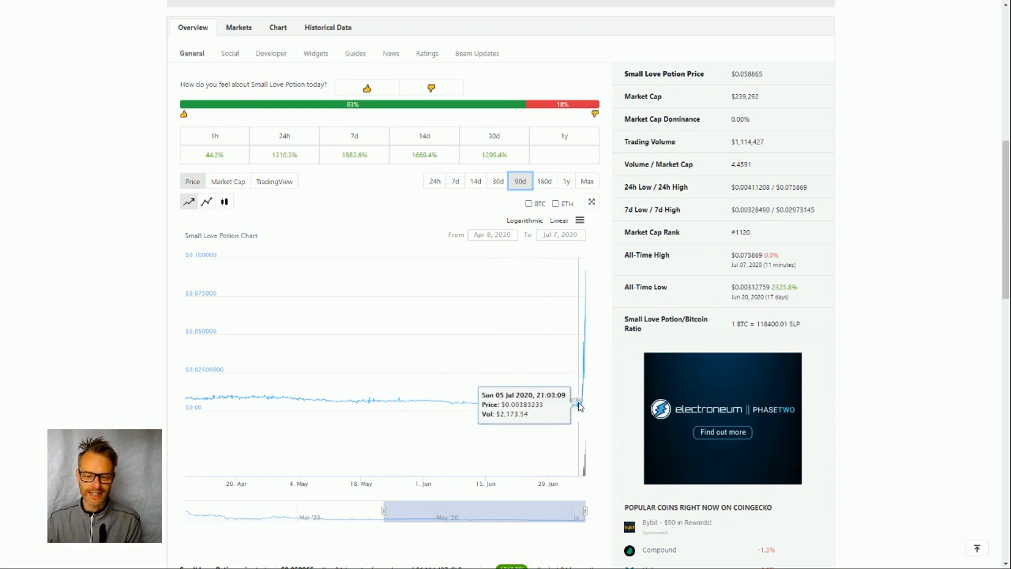
{"action": "mouse_move", "coordinate": [580, 392]}
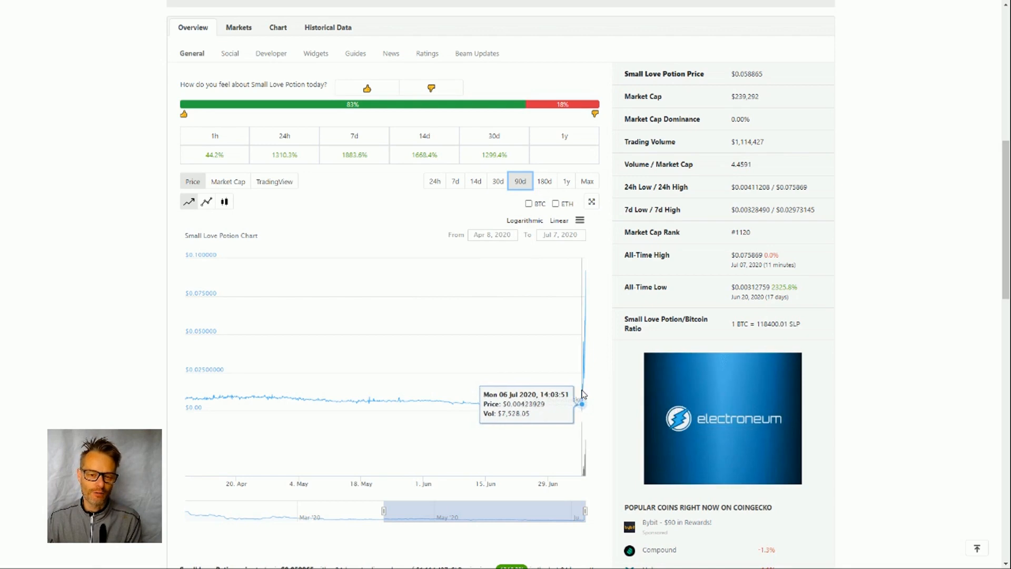
{"action": "mouse_move", "coordinate": [520, 401]}
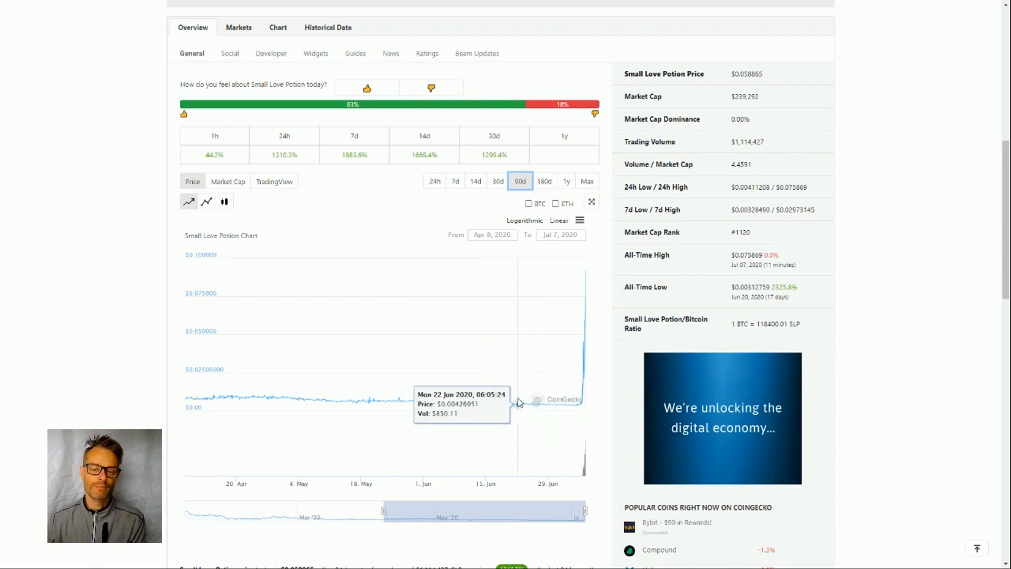
{"action": "mouse_move", "coordinate": [483, 383]}
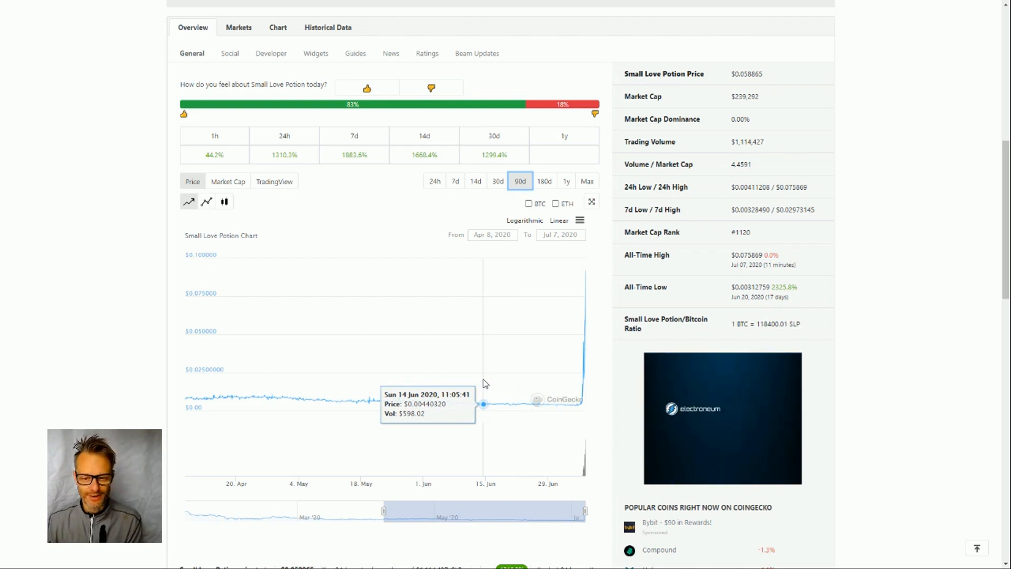
{"action": "mouse_move", "coordinate": [496, 406]}
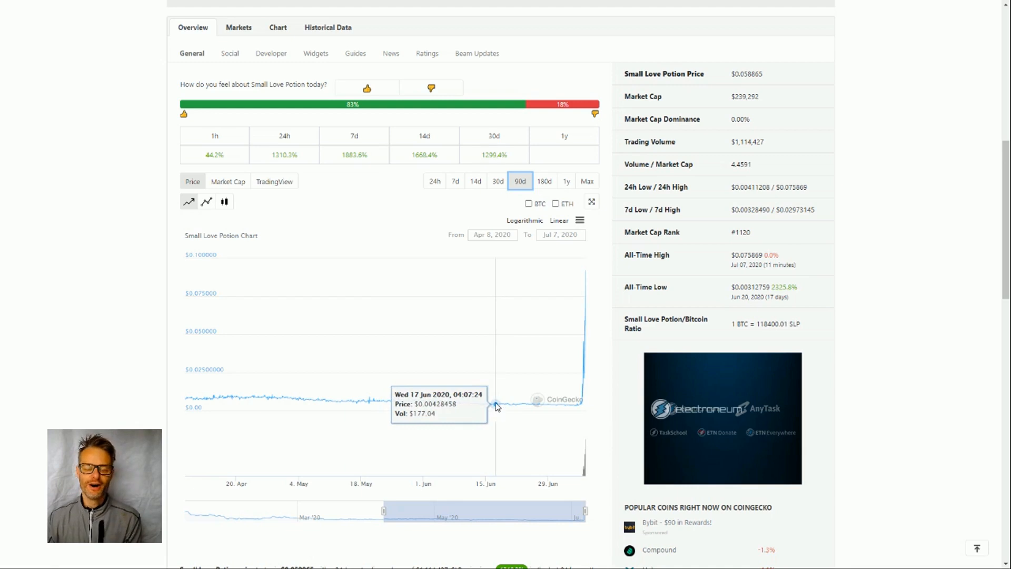
{"action": "mouse_move", "coordinate": [495, 405]}
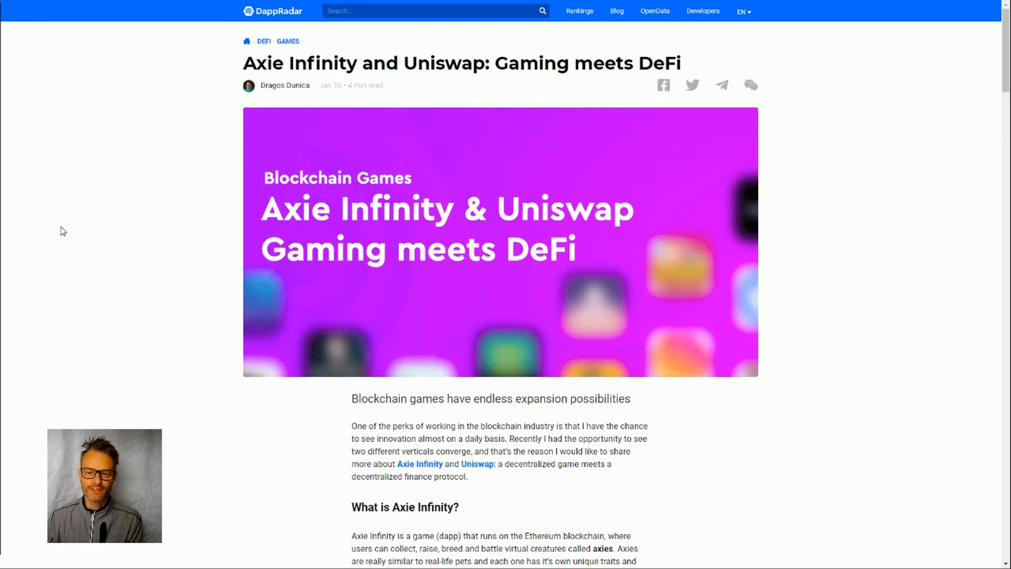
{"action": "scroll", "scroll_direction": "down", "scroll_amount": 3}
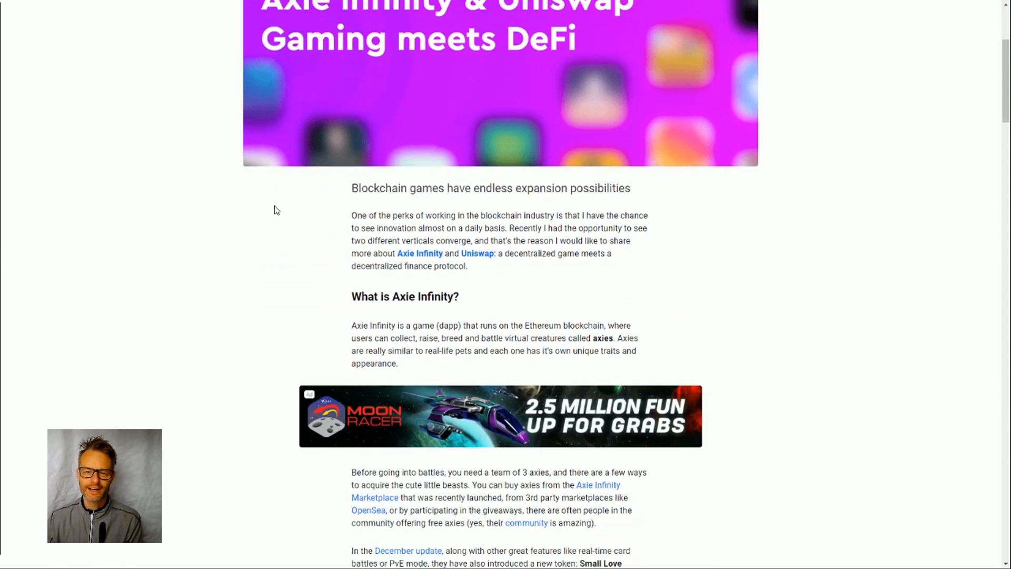
{"action": "scroll", "scroll_direction": "down", "scroll_amount": 3}
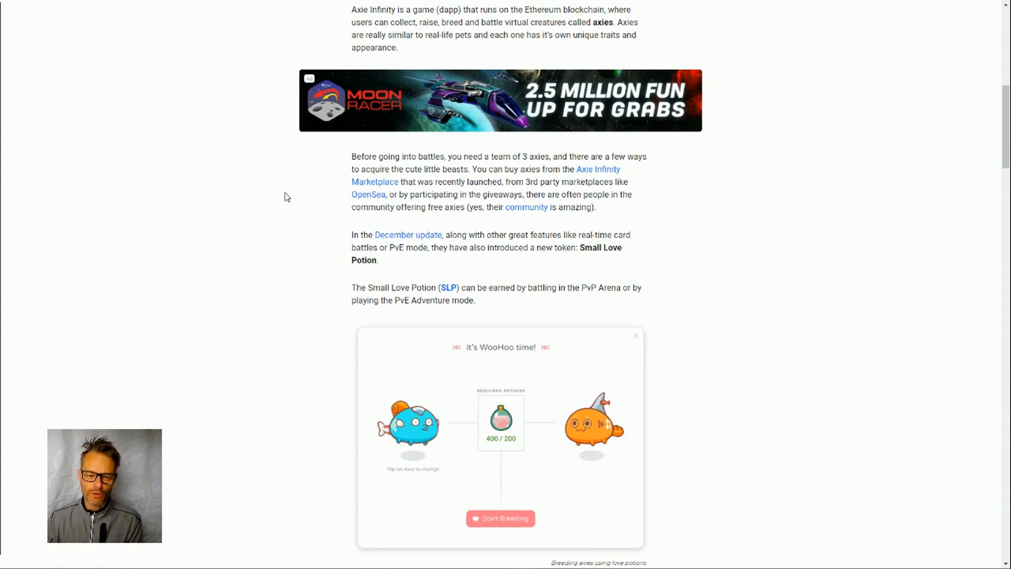
{"action": "scroll", "scroll_direction": "down", "scroll_amount": 3}
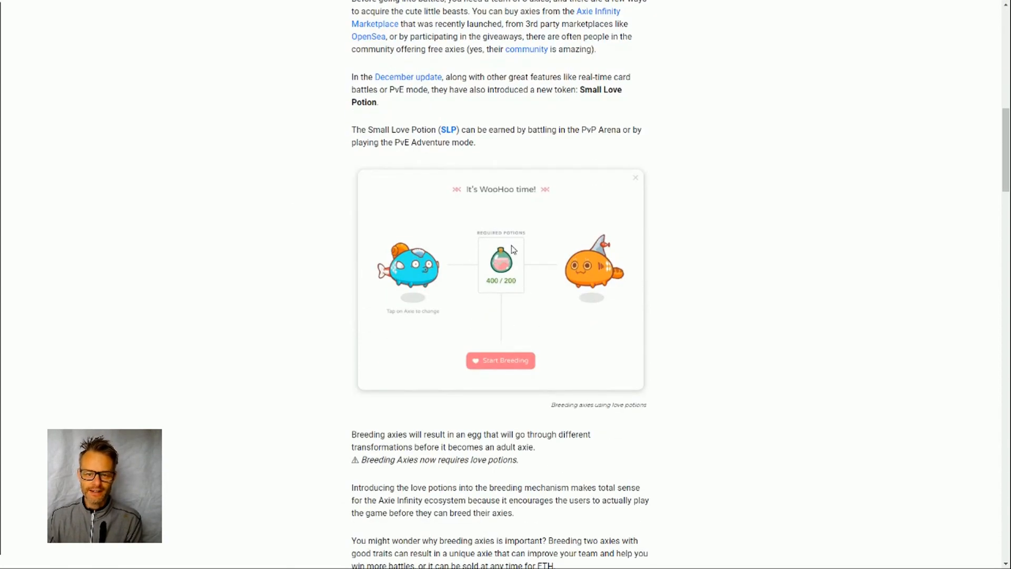
{"action": "mouse_move", "coordinate": [470, 279]}
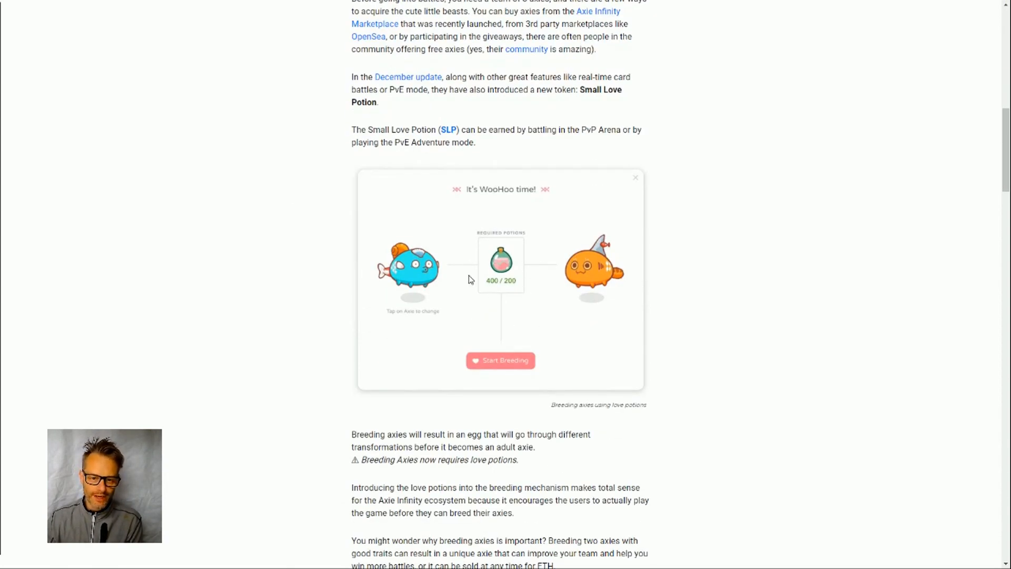
{"action": "mouse_move", "coordinate": [532, 273]}
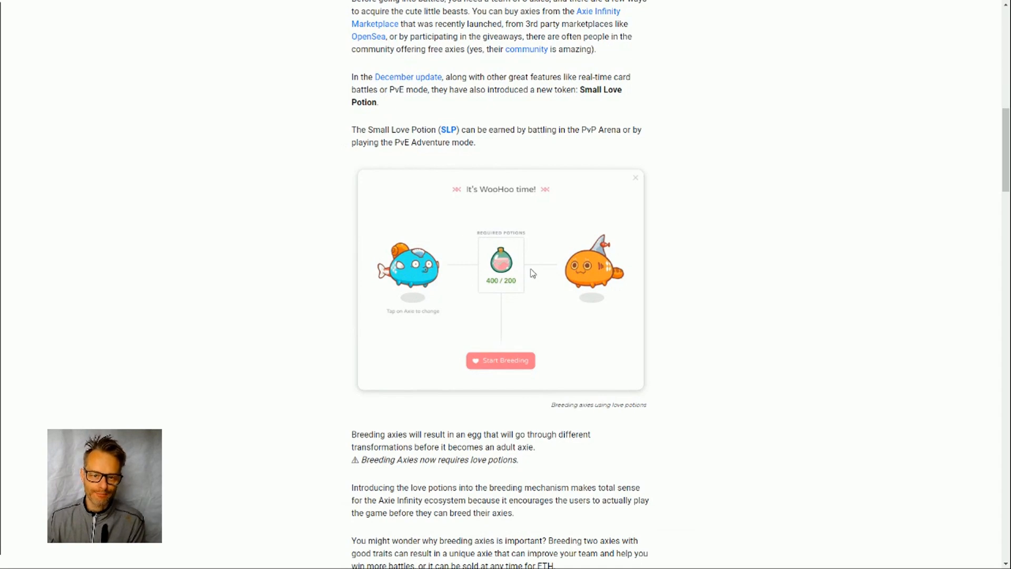
{"action": "mouse_move", "coordinate": [526, 245]}
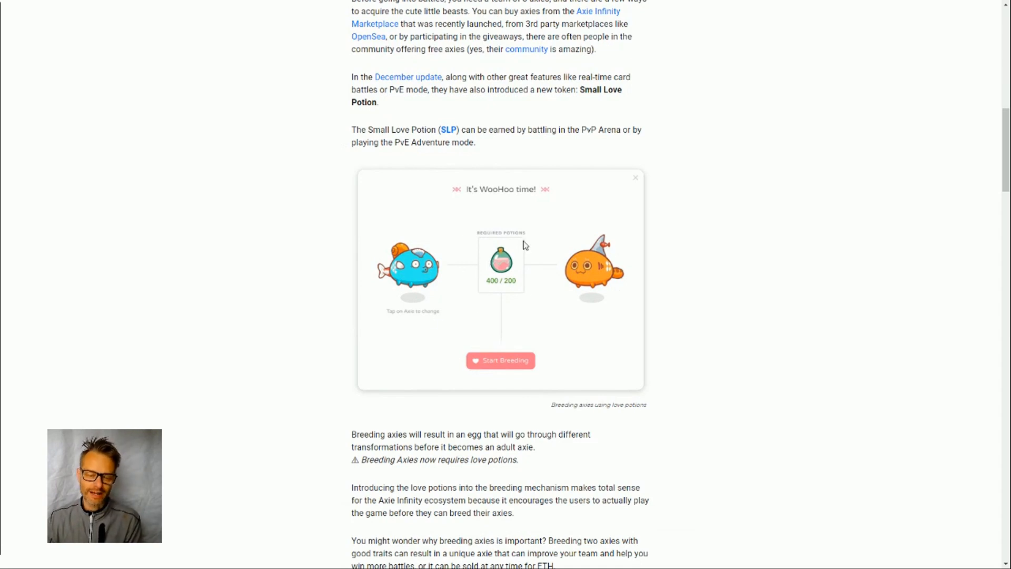
{"action": "mouse_move", "coordinate": [433, 366]}
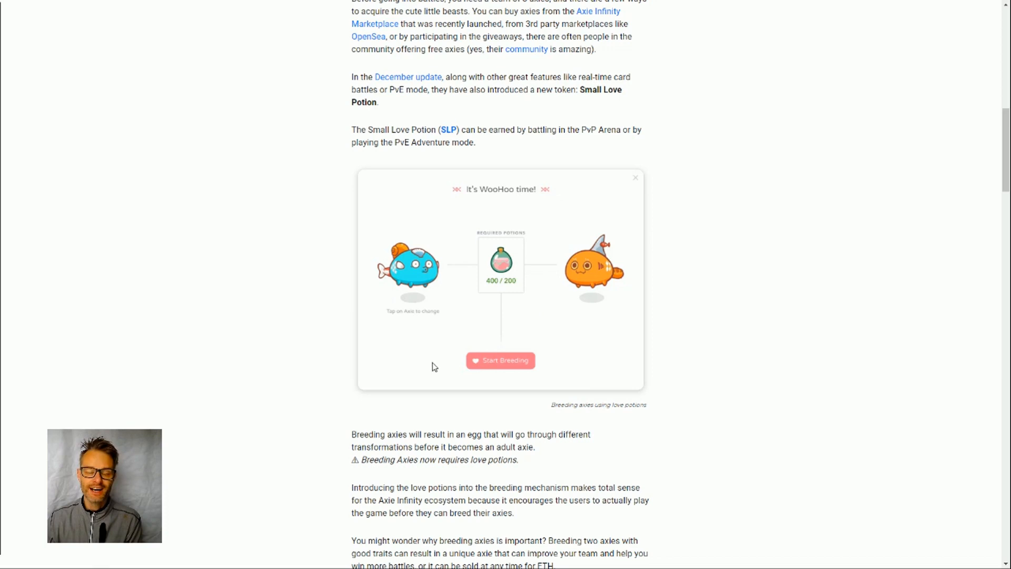
{"action": "mouse_move", "coordinate": [401, 277]}
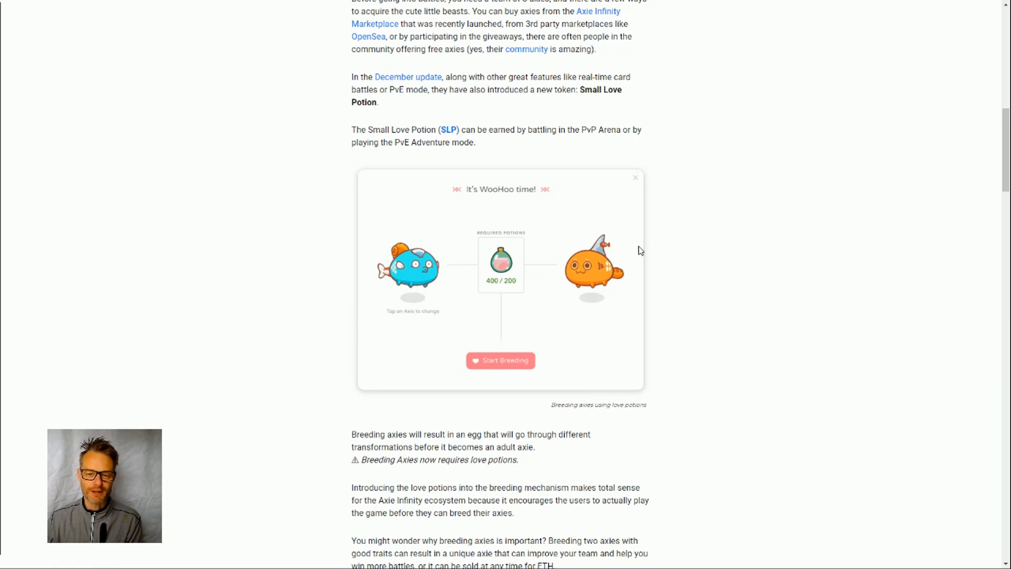
{"action": "mouse_move", "coordinate": [405, 314]}
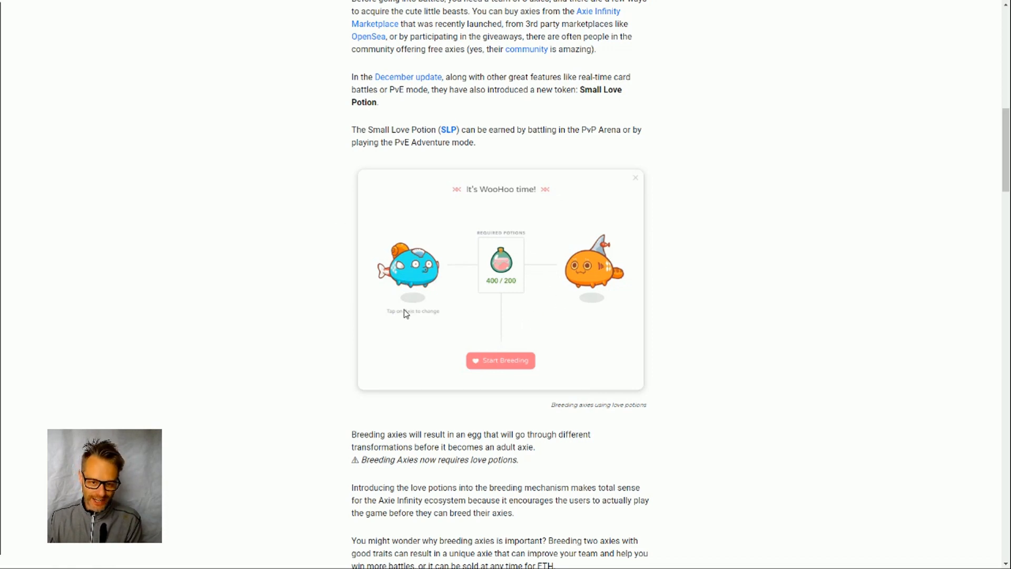
{"action": "mouse_move", "coordinate": [520, 297]}
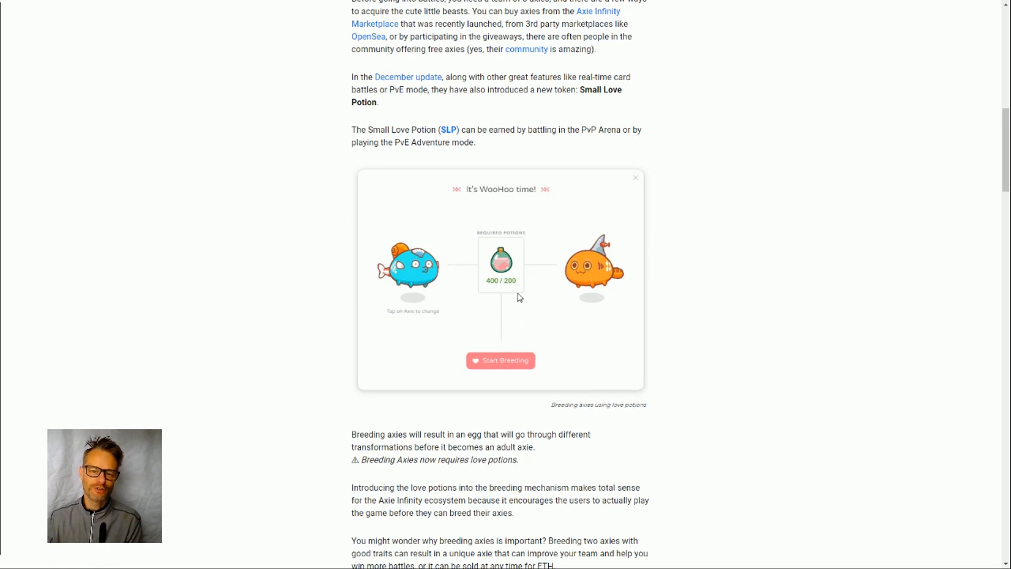
{"action": "mouse_move", "coordinate": [576, 239]}
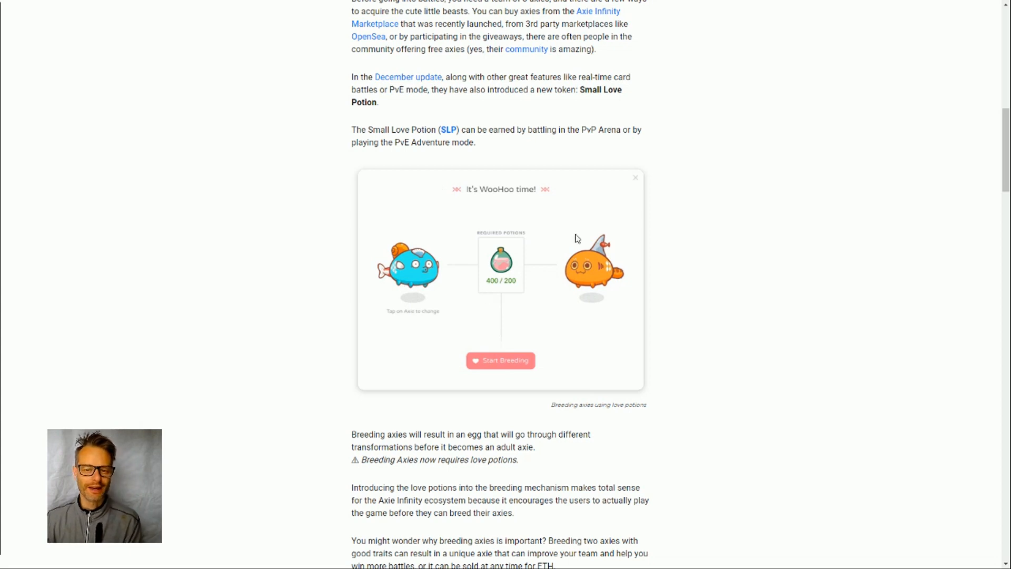
{"action": "mouse_move", "coordinate": [480, 267]}
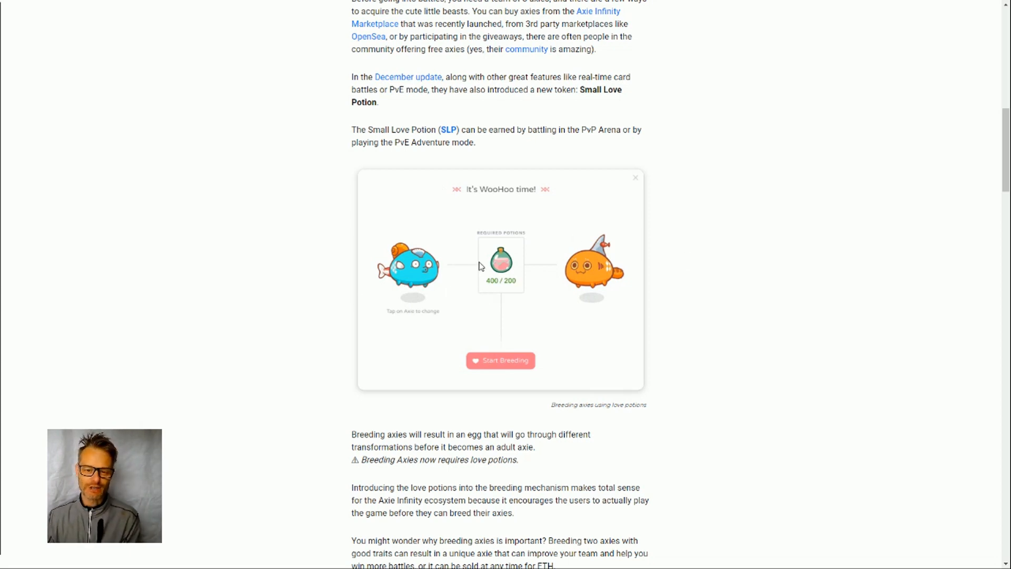
{"action": "mouse_move", "coordinate": [611, 297]}
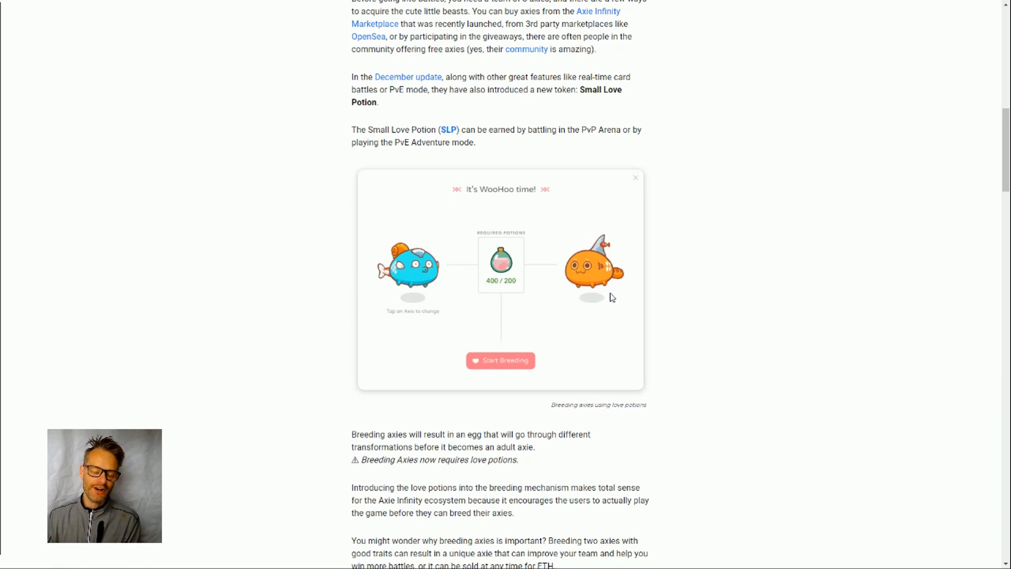
{"action": "mouse_move", "coordinate": [523, 322]}
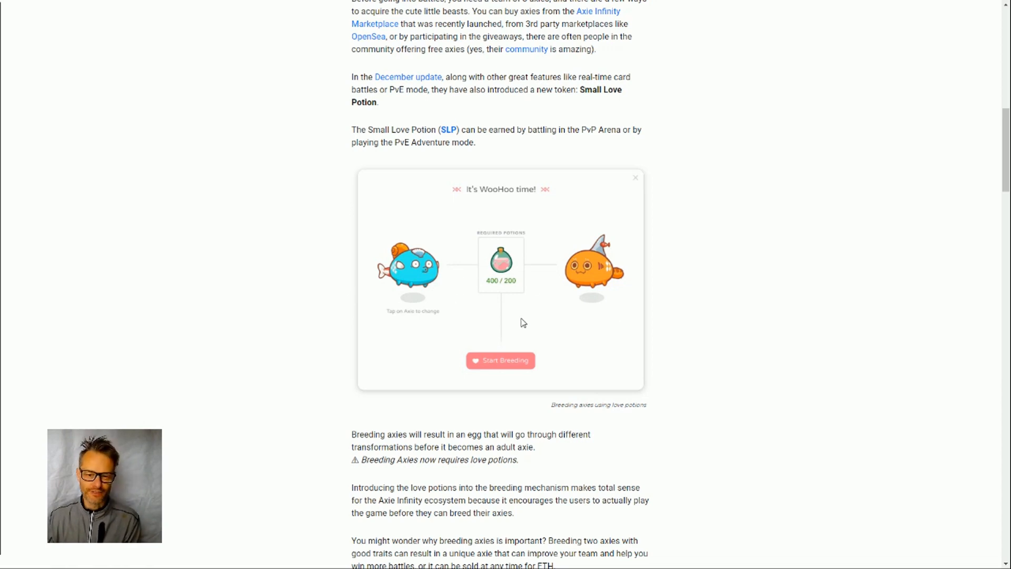
{"action": "mouse_move", "coordinate": [551, 305]}
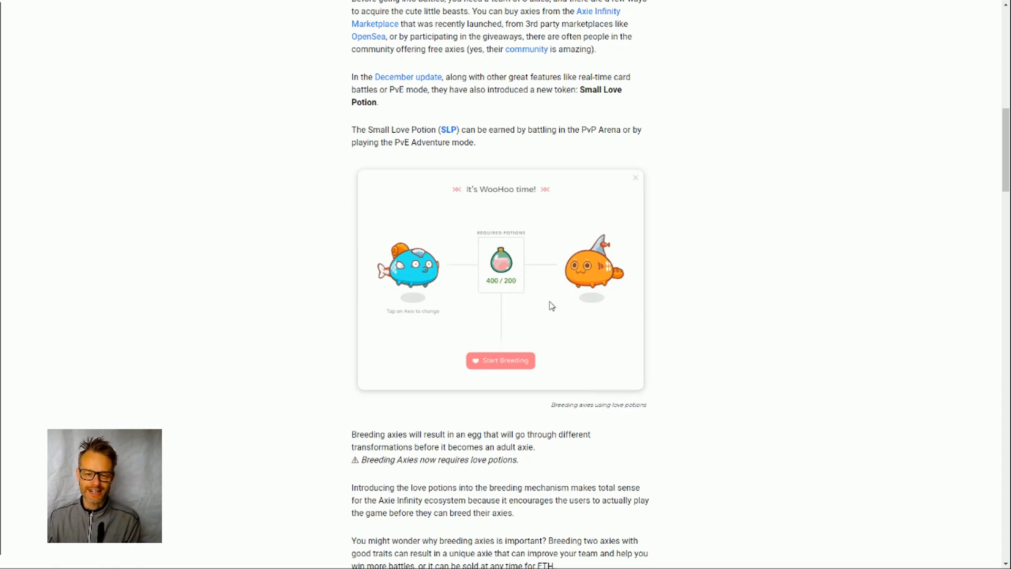
Step: Scroll the Axie Infinity article past the Uniswap explanation to the ETH–SLP pool statistics
{"action": "scroll", "scroll_direction": "down", "scroll_amount": 3}
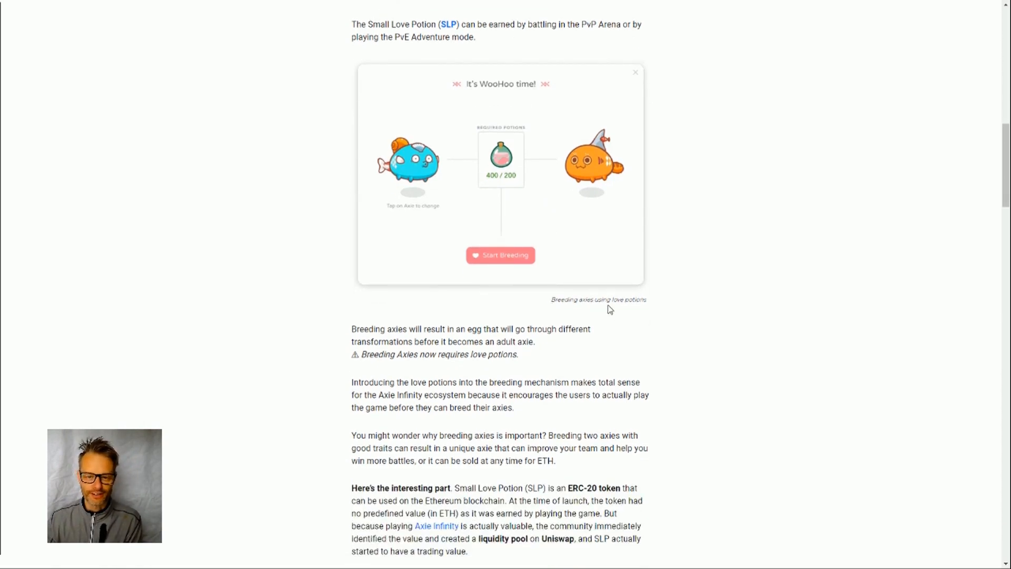
{"action": "scroll", "scroll_direction": "down", "scroll_amount": 3}
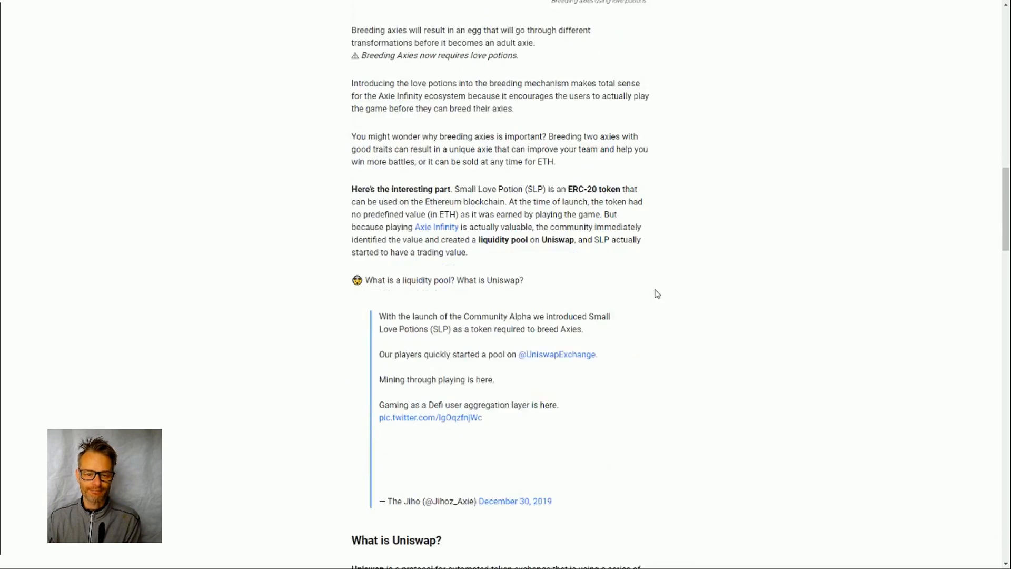
{"action": "scroll", "scroll_direction": "down", "scroll_amount": 3}
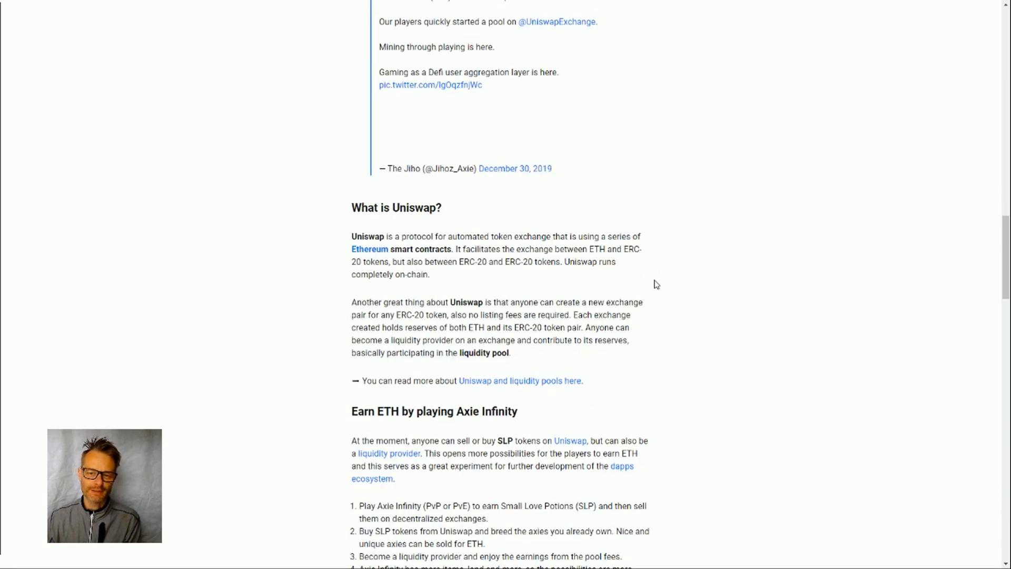
{"action": "scroll", "scroll_direction": "down", "scroll_amount": 3}
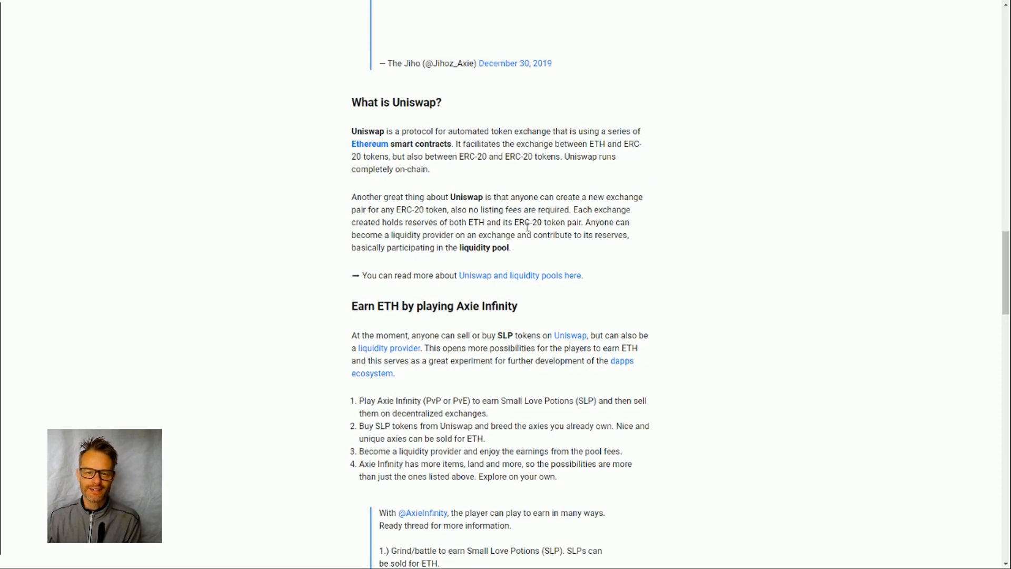
{"action": "mouse_move", "coordinate": [450, 108]}
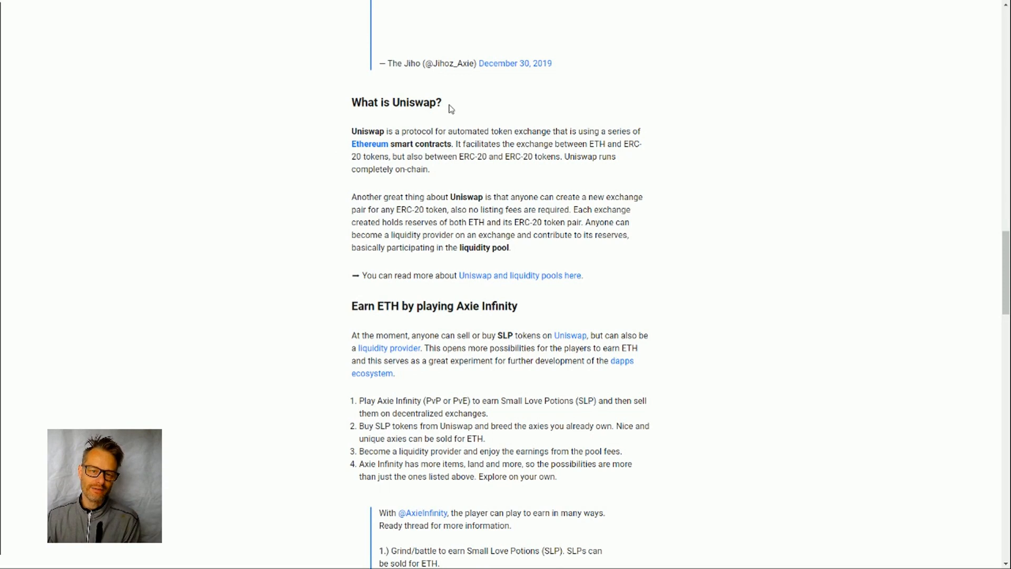
{"action": "mouse_move", "coordinate": [561, 195]}
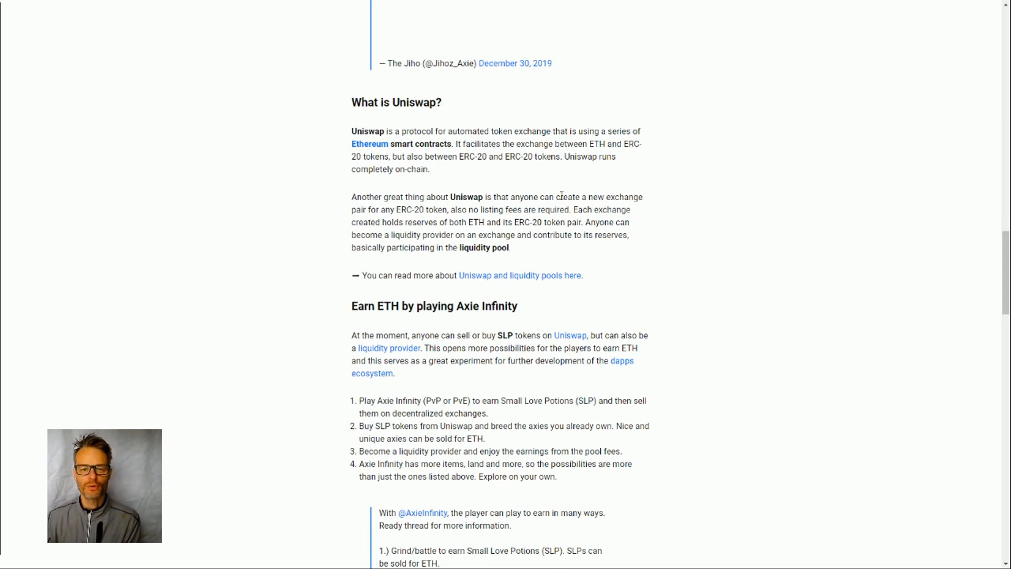
{"action": "mouse_move", "coordinate": [424, 330]}
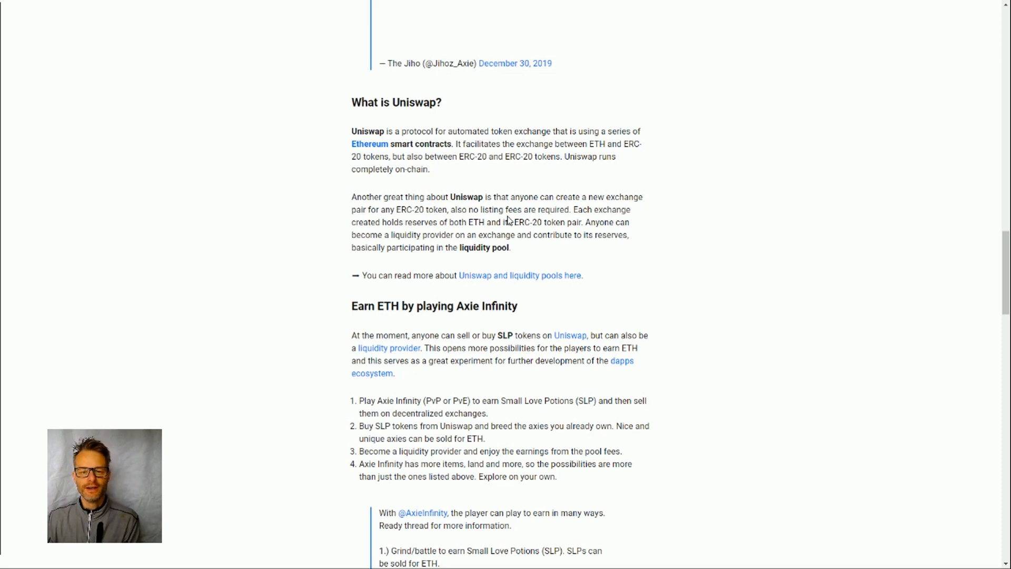
{"action": "mouse_move", "coordinate": [419, 166]}
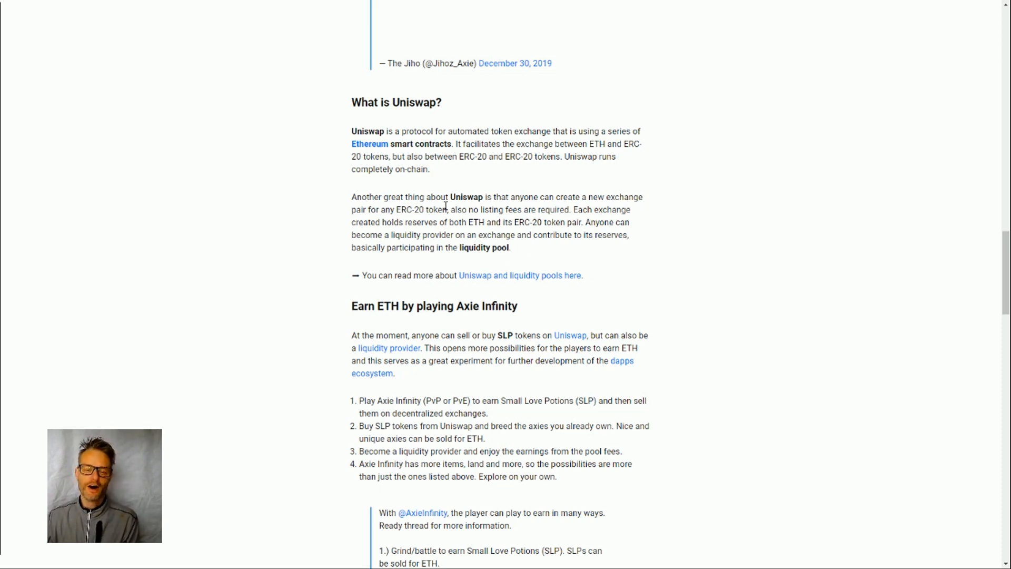
{"action": "mouse_move", "coordinate": [347, 218]}
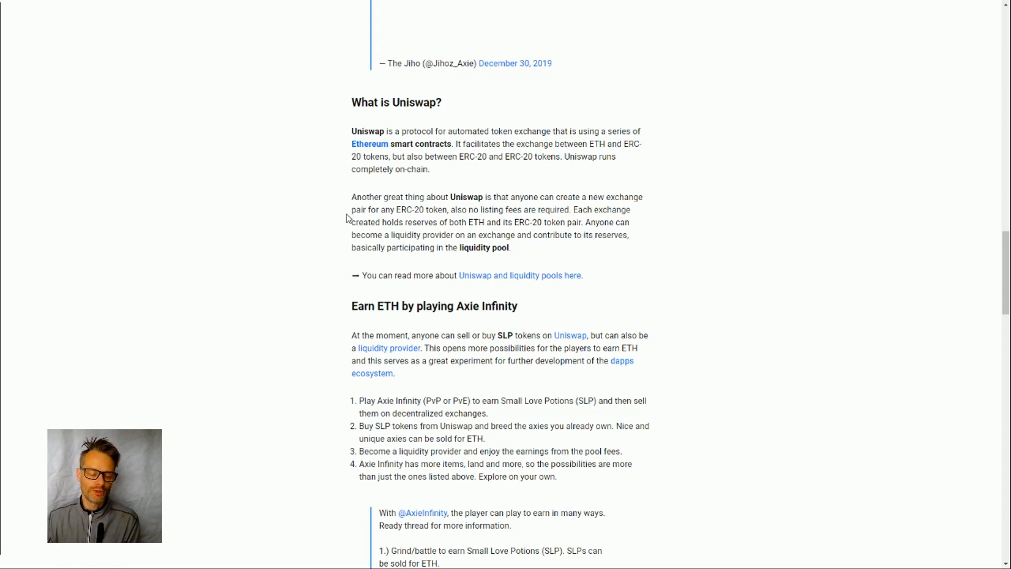
{"action": "mouse_move", "coordinate": [424, 190]}
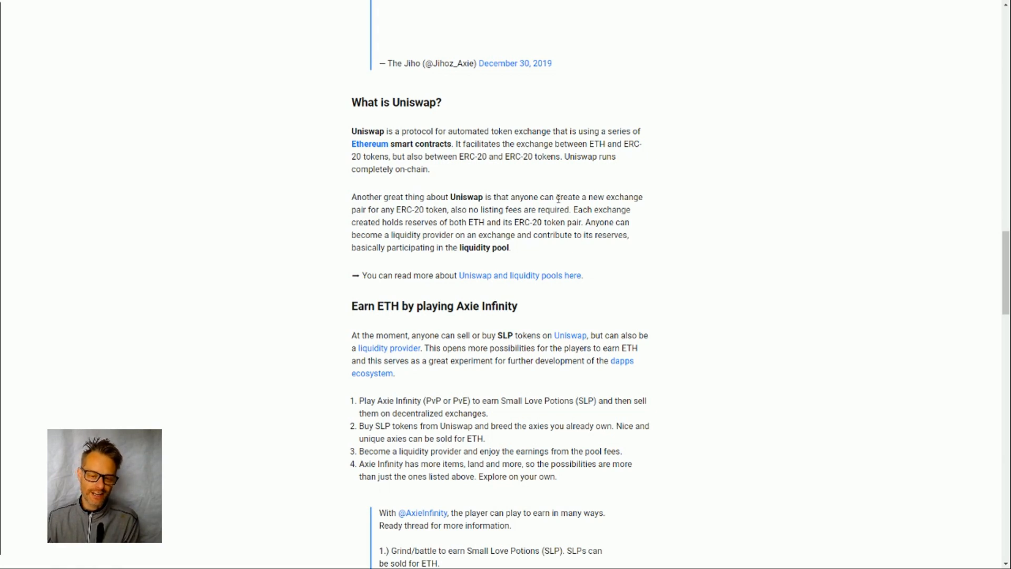
{"action": "mouse_move", "coordinate": [507, 228]}
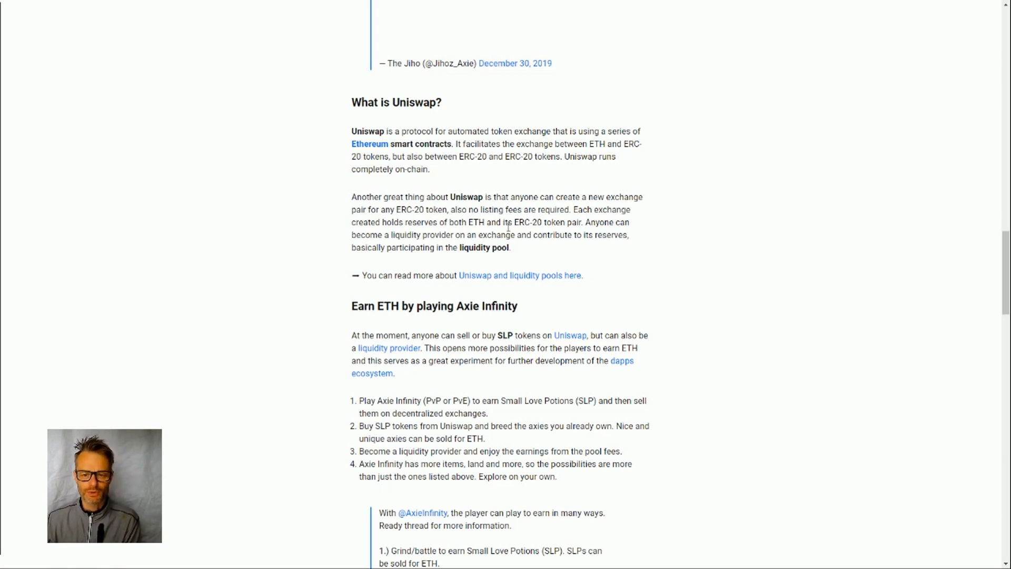
{"action": "scroll", "scroll_direction": "down", "scroll_amount": 3}
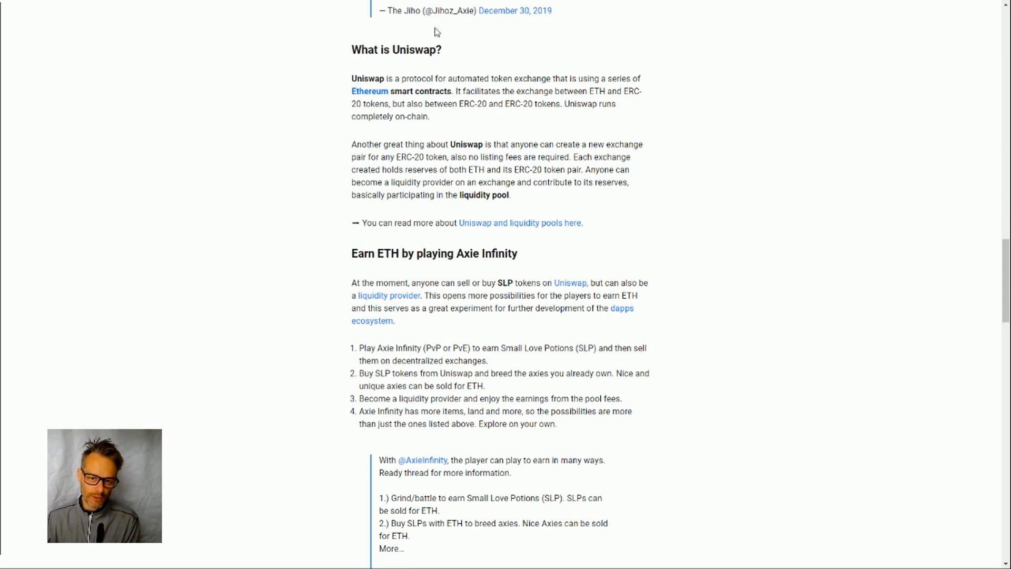
{"action": "mouse_move", "coordinate": [453, 251]}
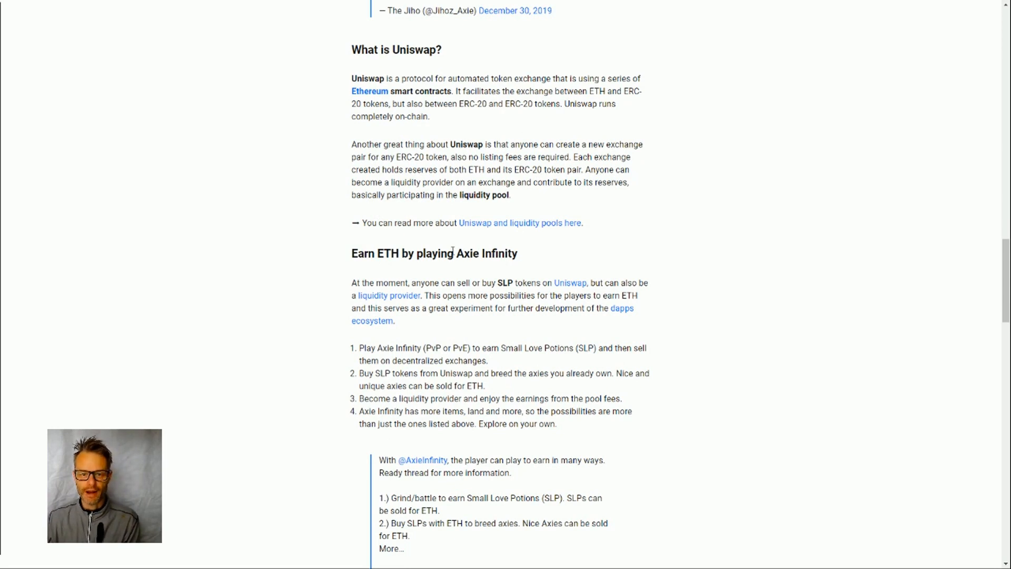
{"action": "scroll", "scroll_direction": "down", "scroll_amount": 3}
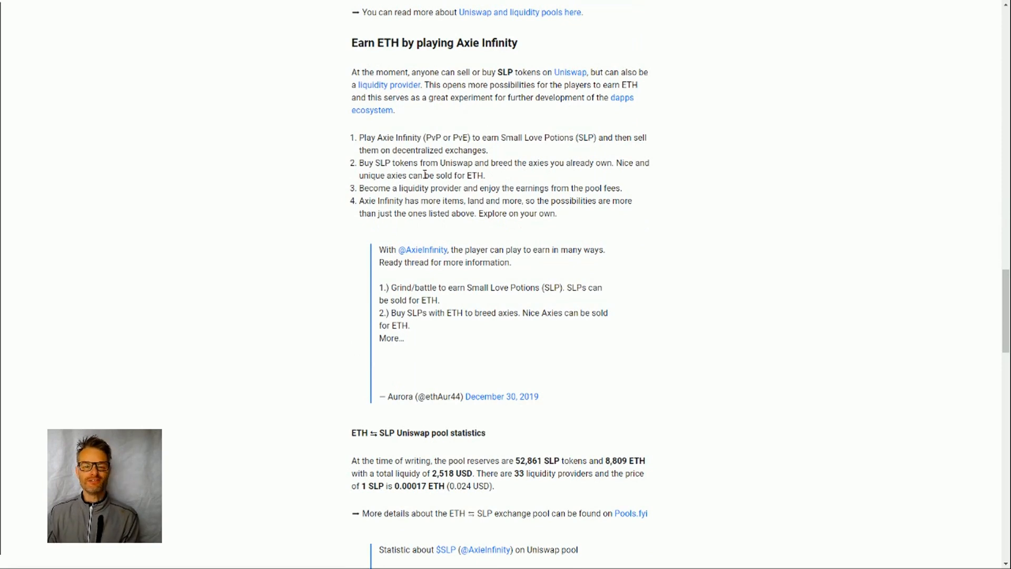
{"action": "mouse_move", "coordinate": [392, 90]}
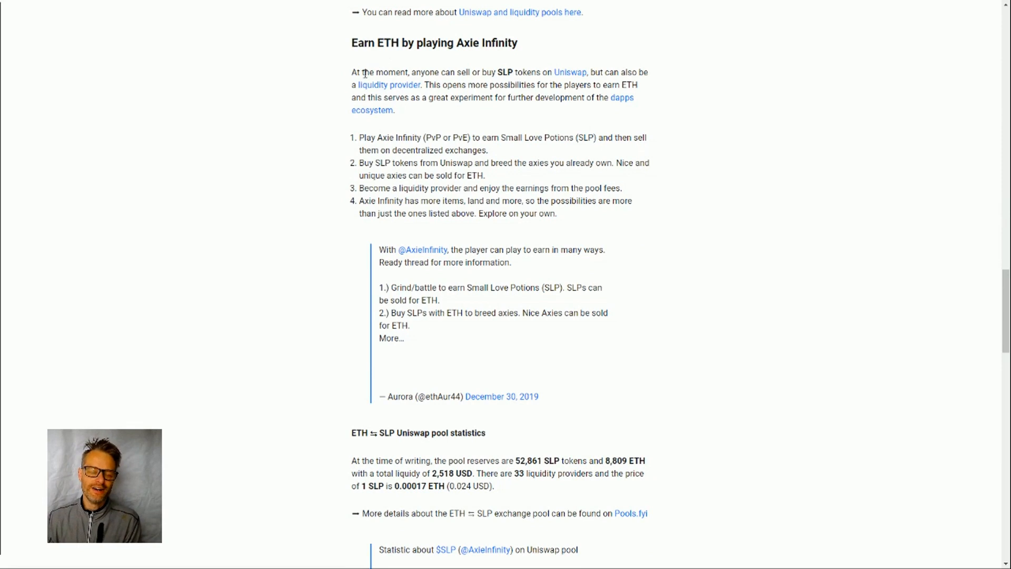
{"action": "mouse_move", "coordinate": [376, 85]}
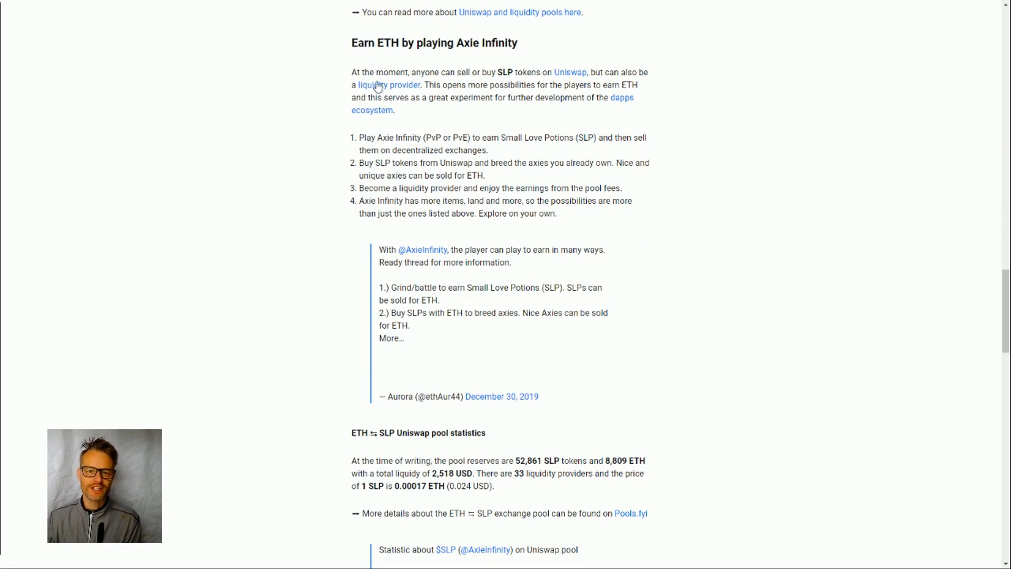
{"action": "mouse_move", "coordinate": [461, 120]}
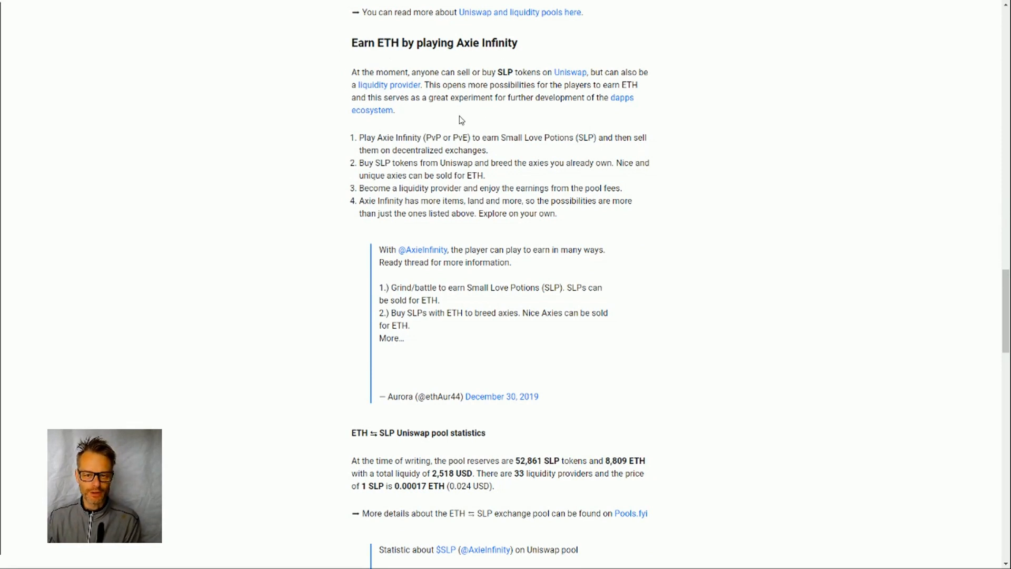
{"action": "mouse_move", "coordinate": [559, 132]}
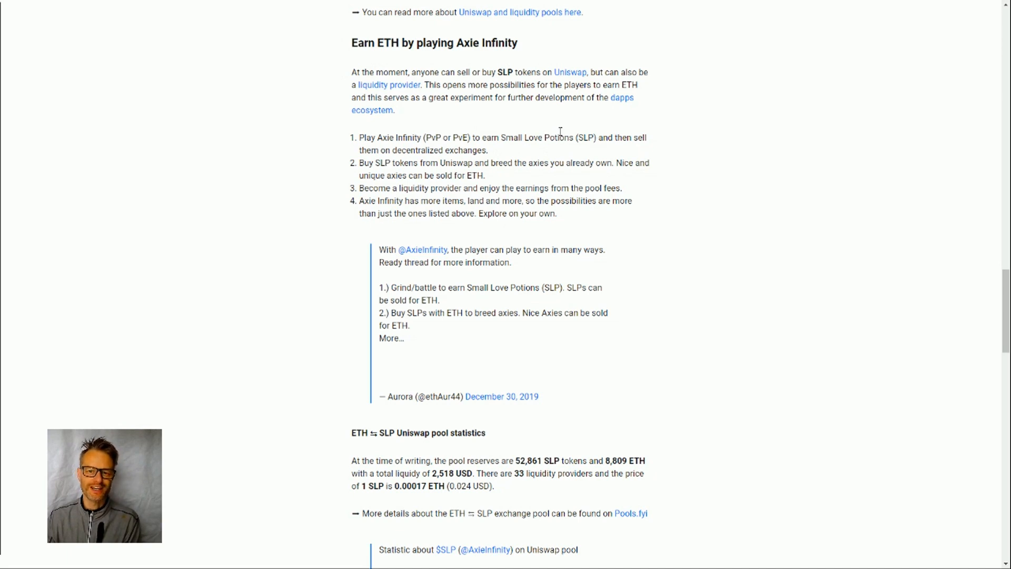
{"action": "mouse_move", "coordinate": [598, 182]}
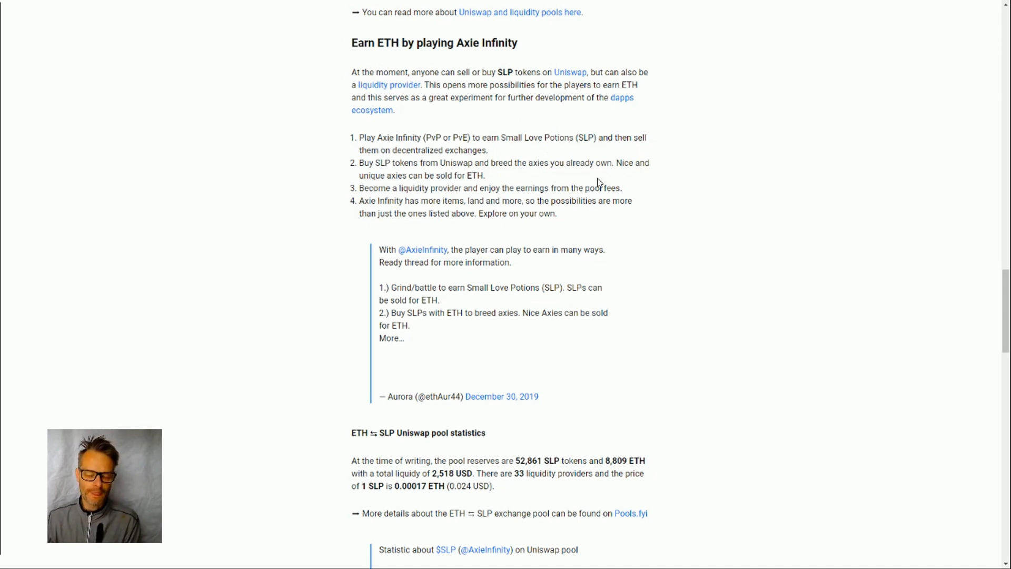
Step: Scroll to the embedded tweets on SLP pool stats and roughly $2.10-per-hour earnings
{"action": "scroll", "scroll_direction": "down", "scroll_amount": 3}
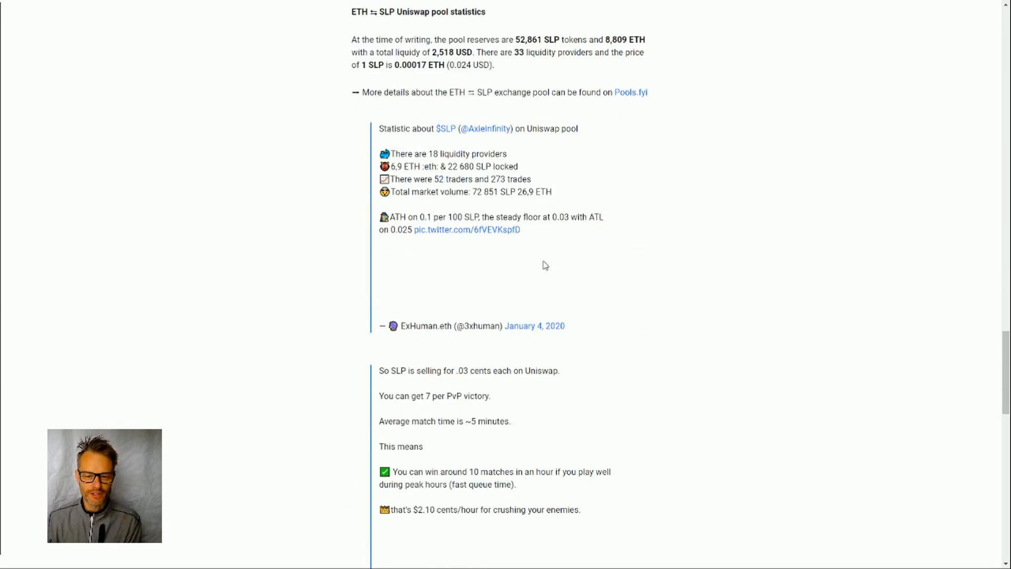
{"action": "scroll", "scroll_direction": "down", "scroll_amount": 3}
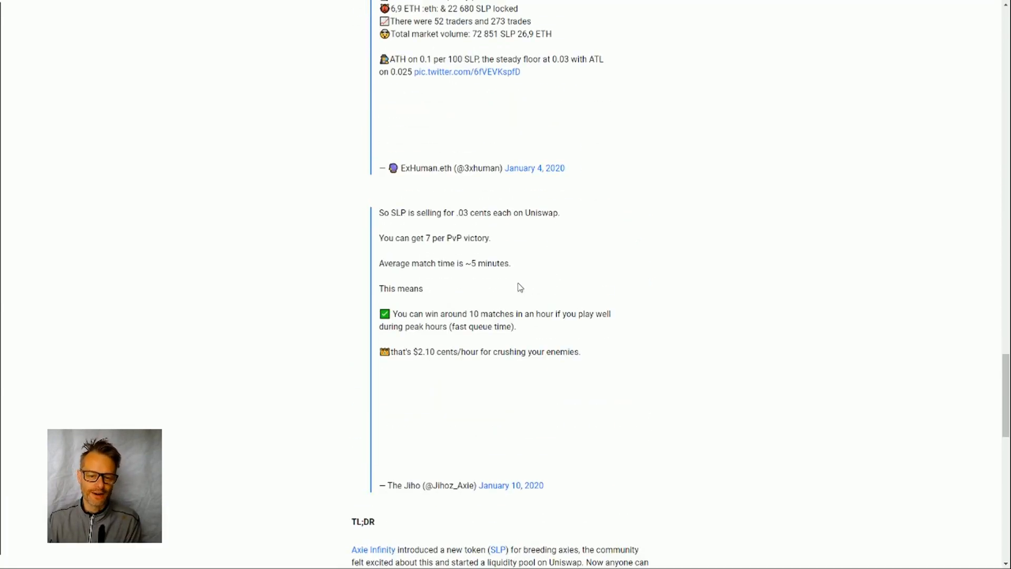
{"action": "scroll", "scroll_direction": "up", "scroll_amount": 3}
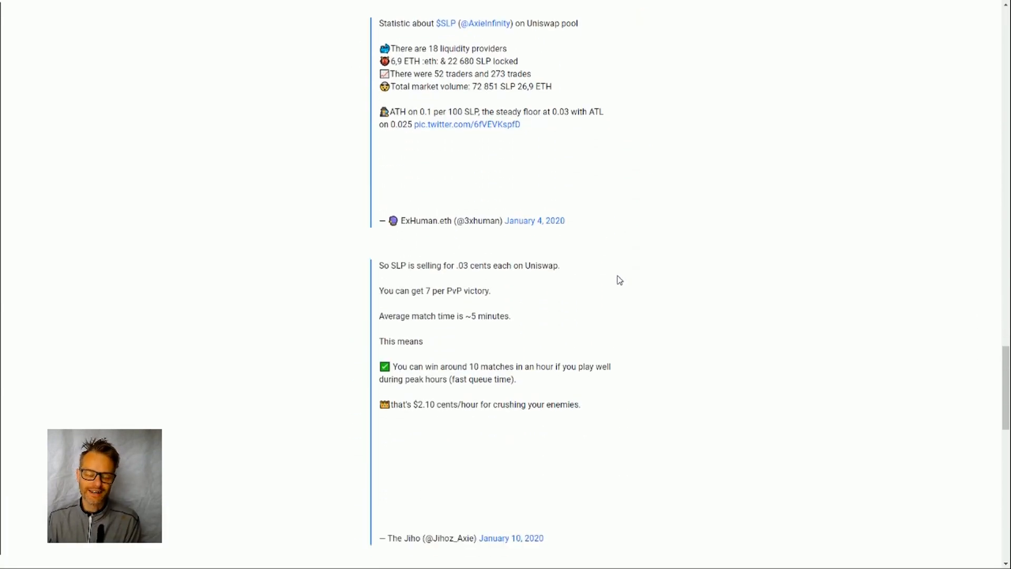
{"action": "mouse_move", "coordinate": [593, 357]}
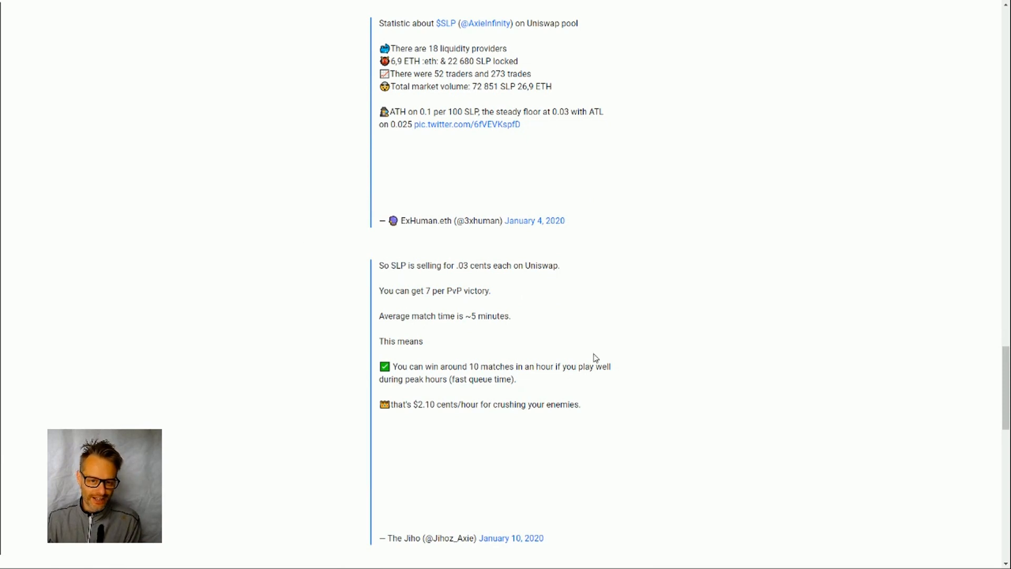
{"action": "mouse_move", "coordinate": [331, 332]}
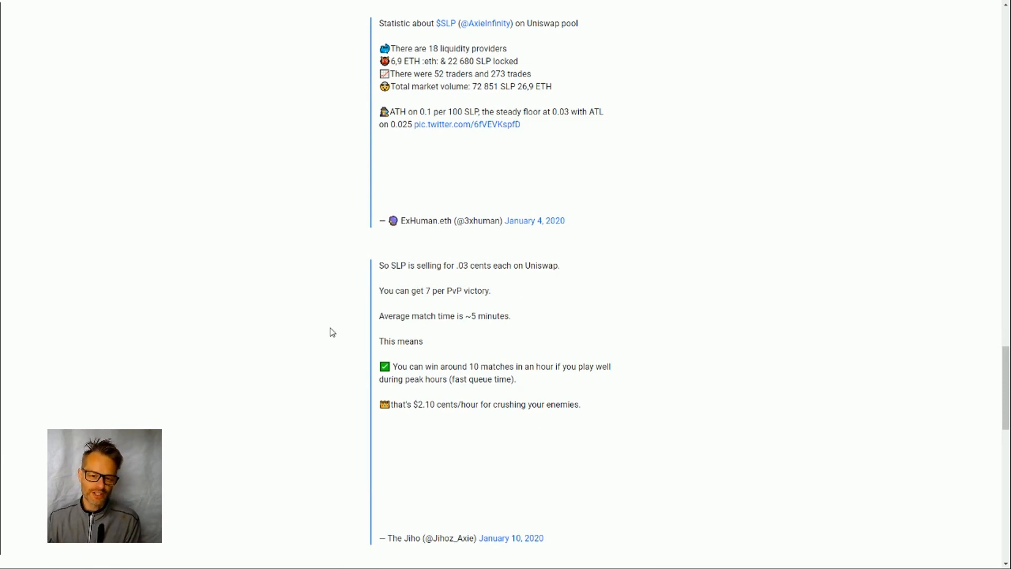
{"action": "mouse_move", "coordinate": [473, 404]}
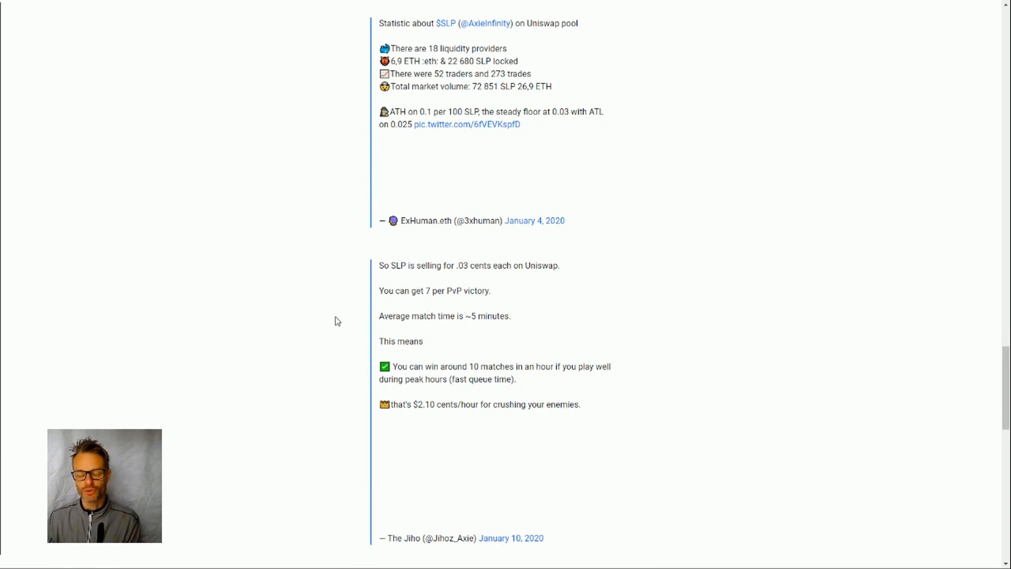
{"action": "mouse_move", "coordinate": [481, 364]}
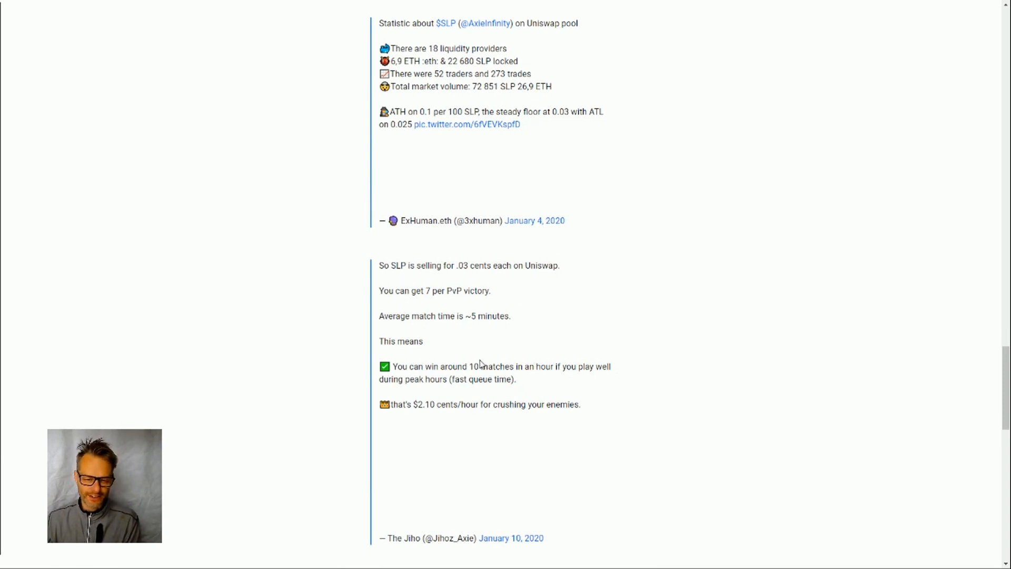
{"action": "mouse_move", "coordinate": [271, 364]}
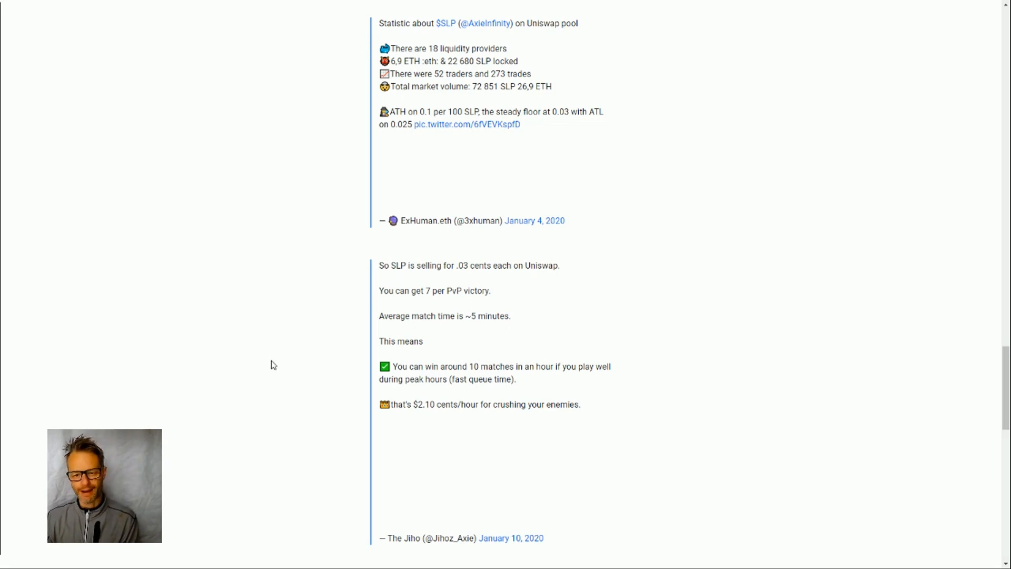
{"action": "mouse_move", "coordinate": [435, 362]}
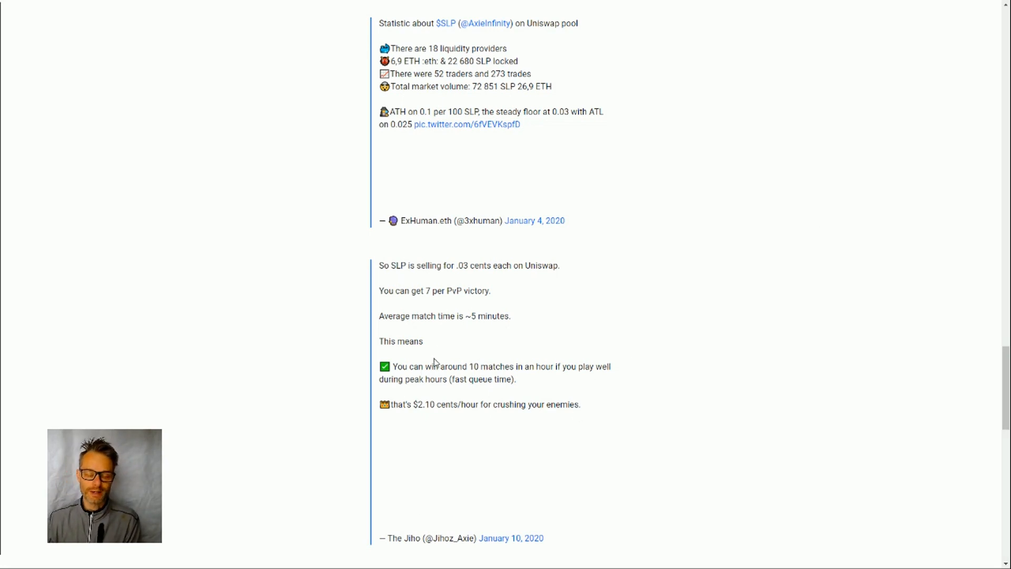
{"action": "mouse_move", "coordinate": [359, 272]}
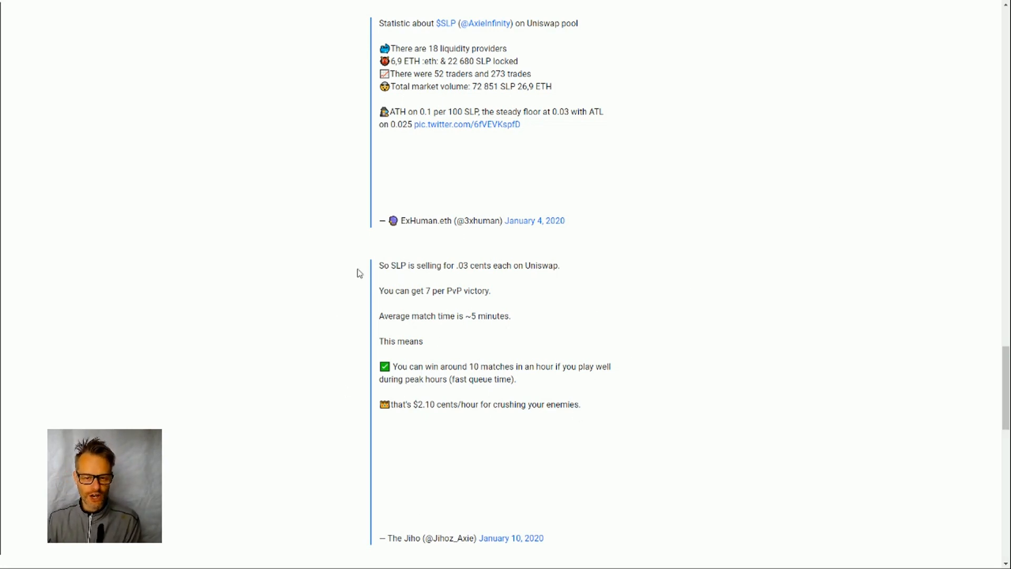
{"action": "mouse_move", "coordinate": [287, 348]}
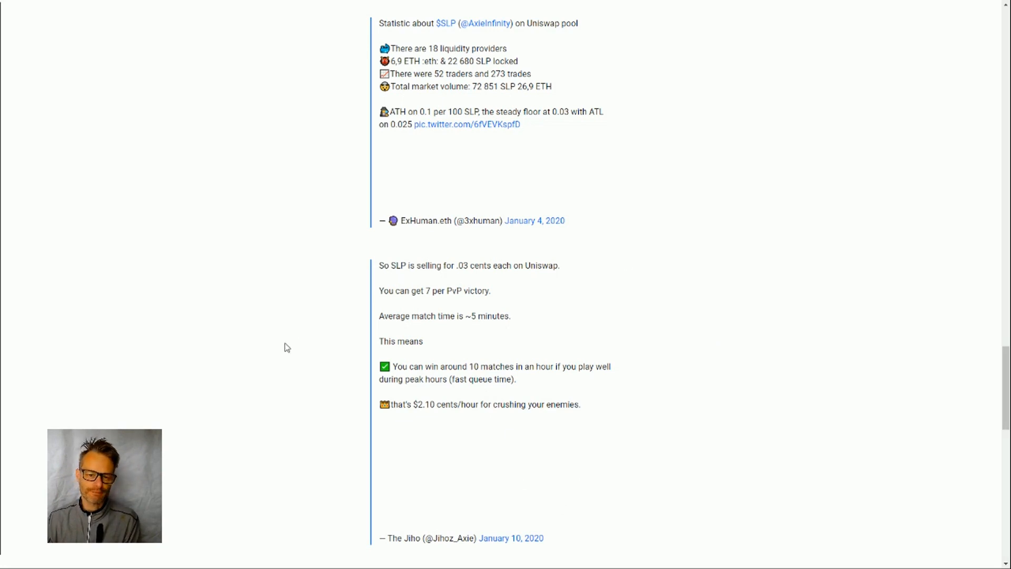
{"action": "mouse_move", "coordinate": [443, 415]}
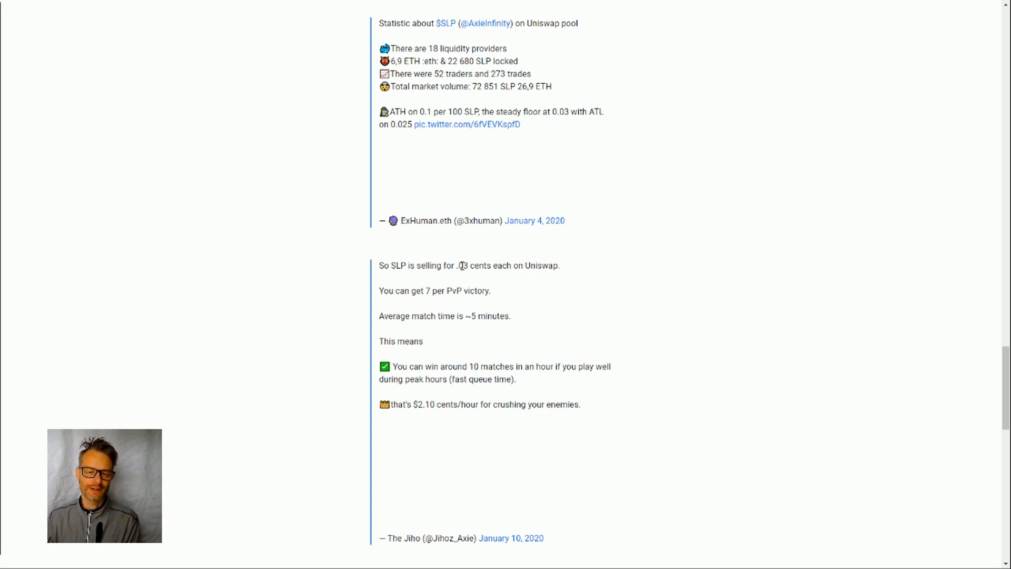
{"action": "mouse_move", "coordinate": [534, 237]}
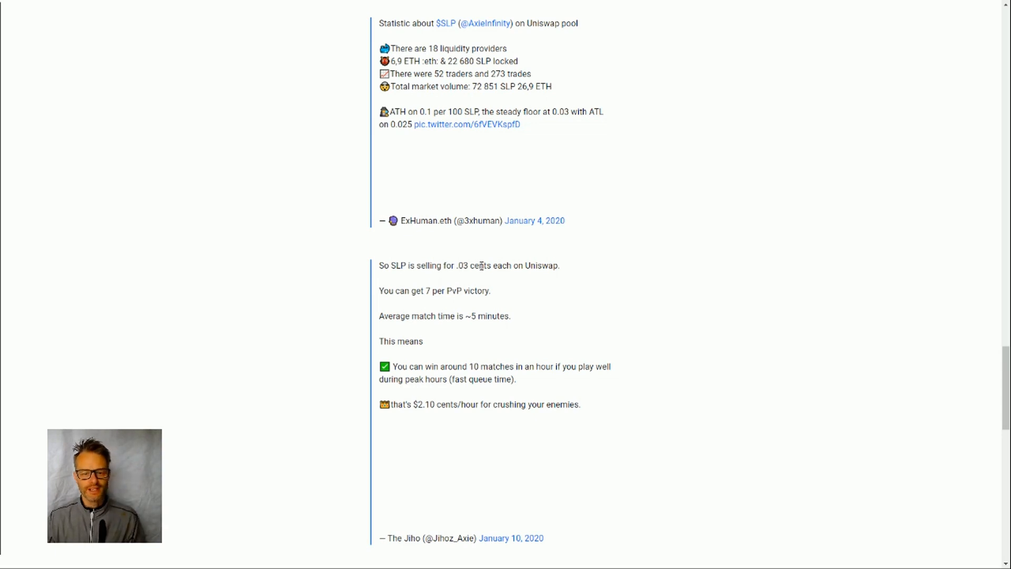
{"action": "mouse_move", "coordinate": [461, 283]}
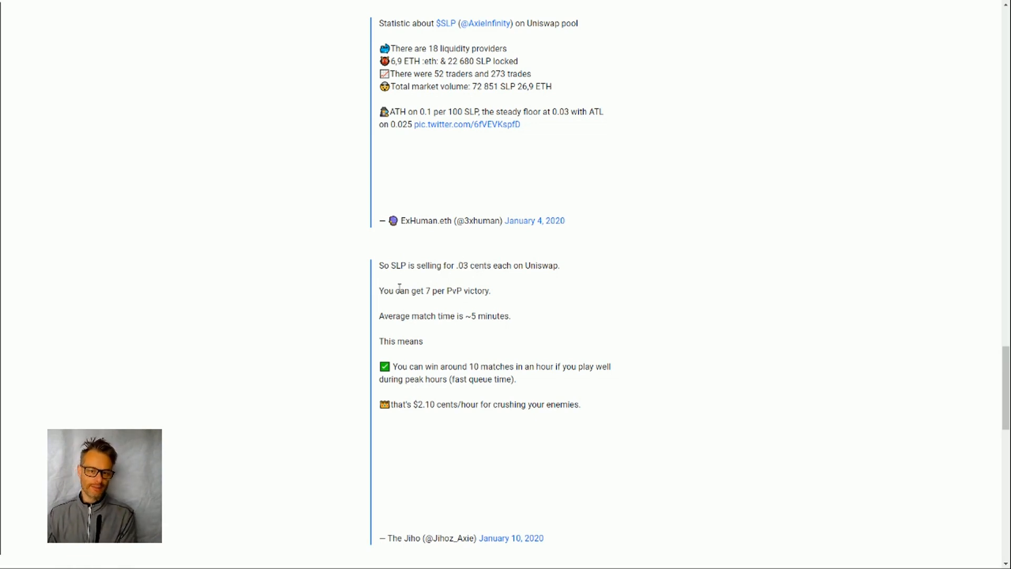
{"action": "mouse_move", "coordinate": [474, 234]}
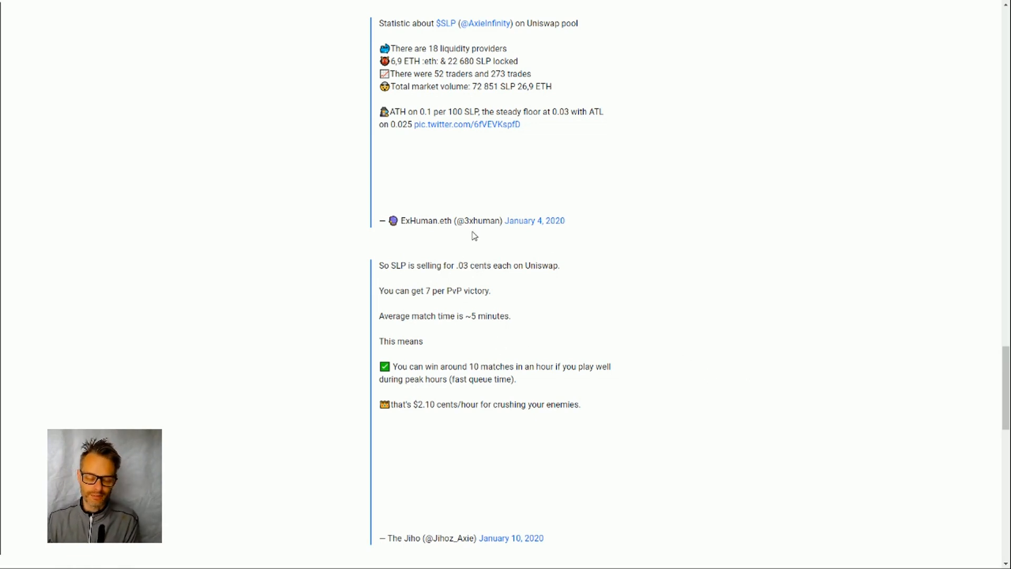
{"action": "mouse_move", "coordinate": [437, 280]}
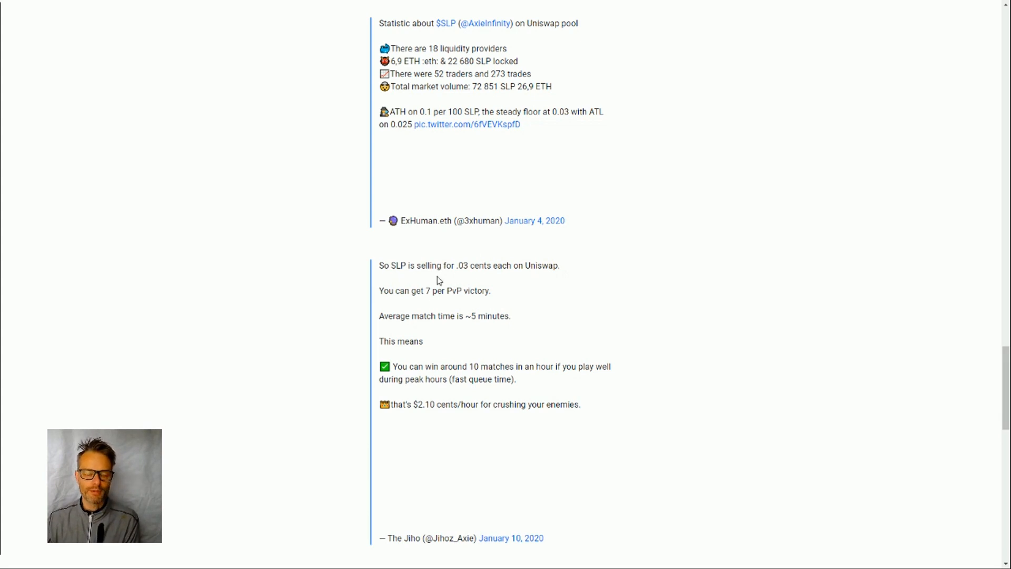
{"action": "mouse_move", "coordinate": [229, 323]}
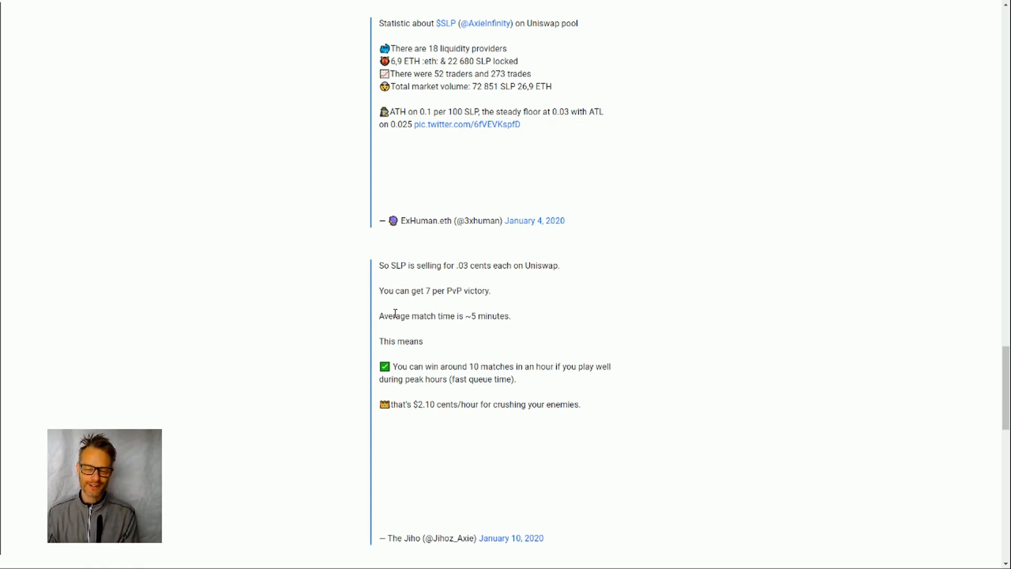
{"action": "mouse_move", "coordinate": [456, 253]}
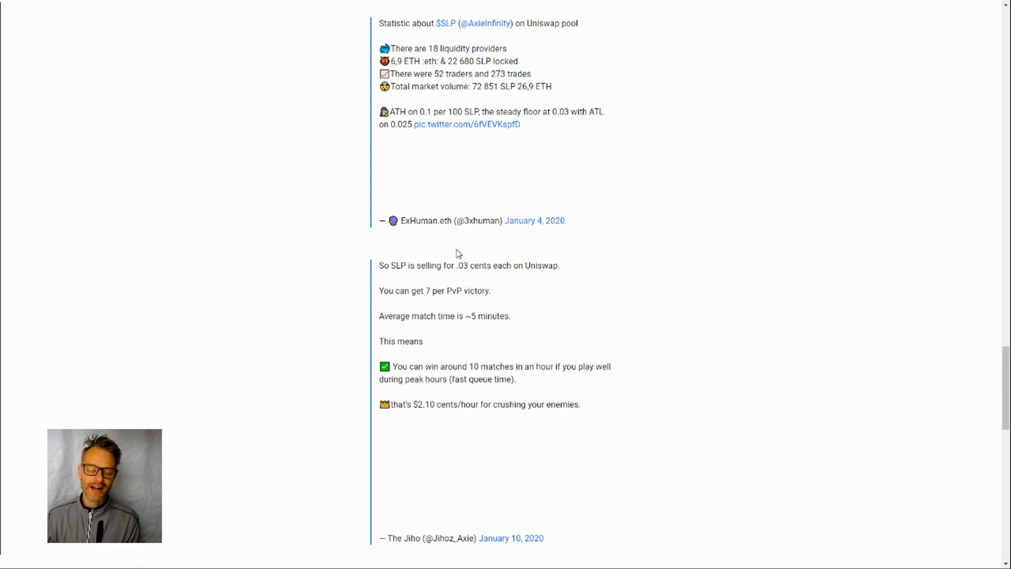
{"action": "mouse_move", "coordinate": [436, 269]}
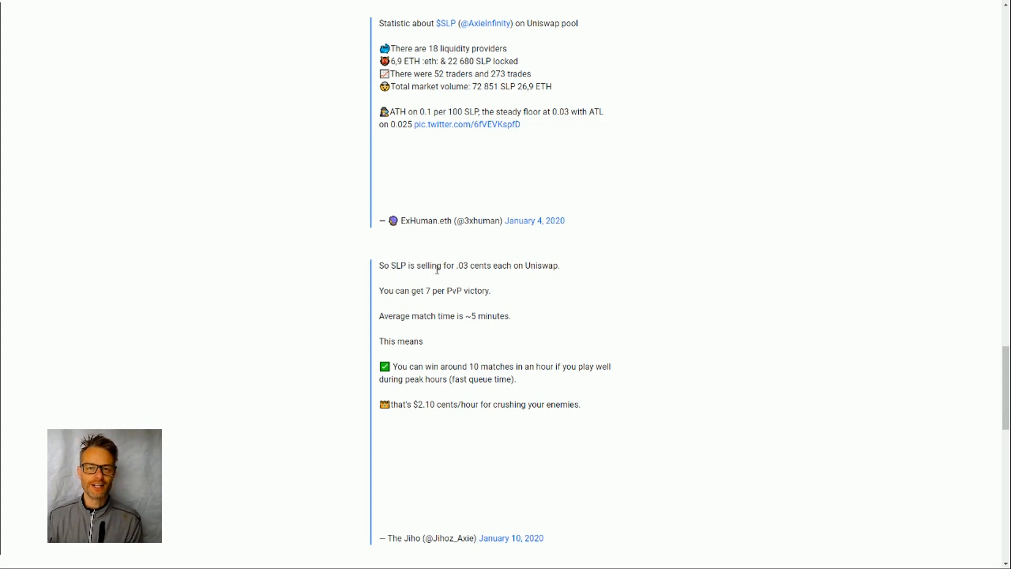
{"action": "mouse_move", "coordinate": [578, 301]}
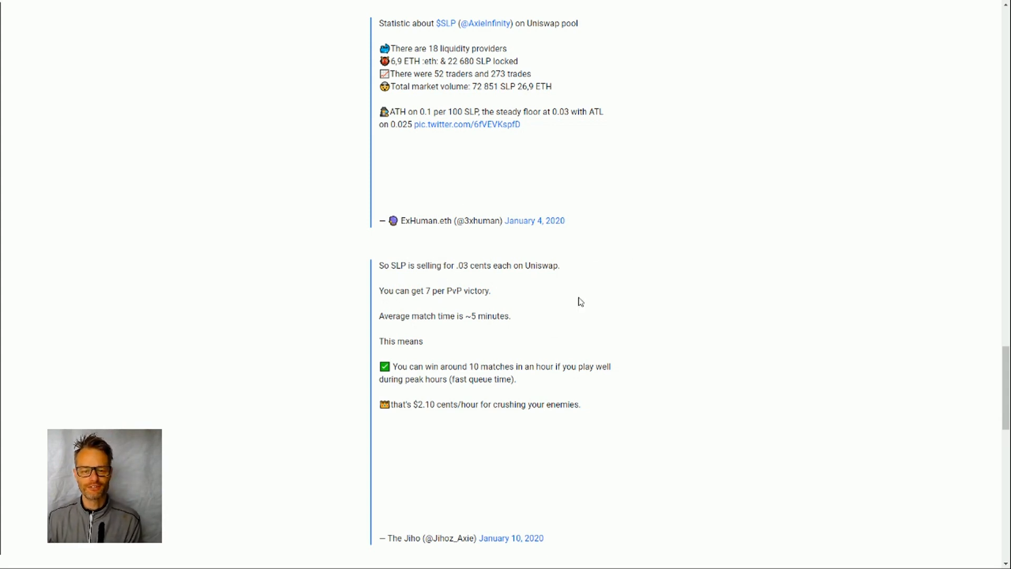
{"action": "mouse_move", "coordinate": [516, 276]}
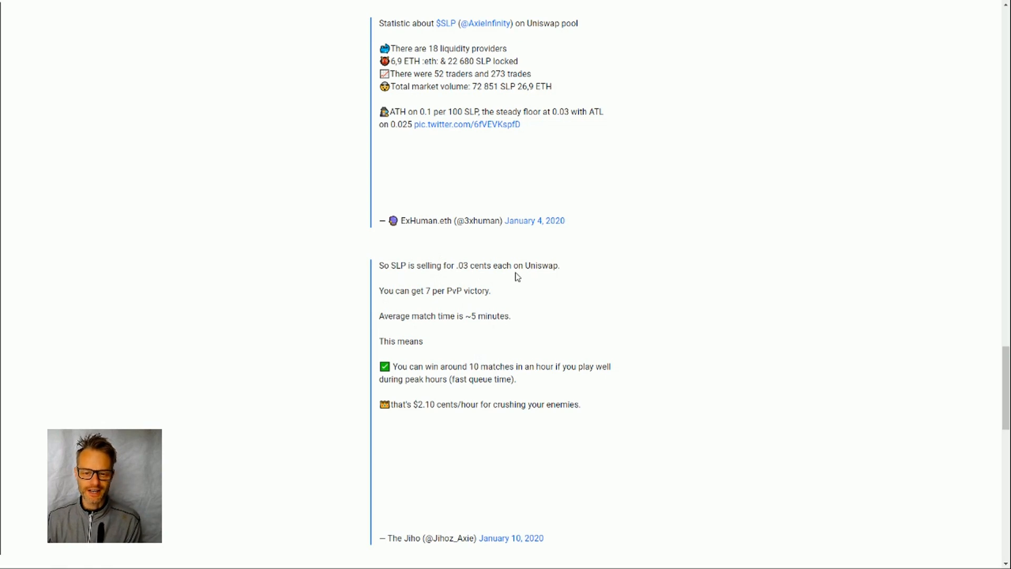
{"action": "mouse_move", "coordinate": [429, 352]}
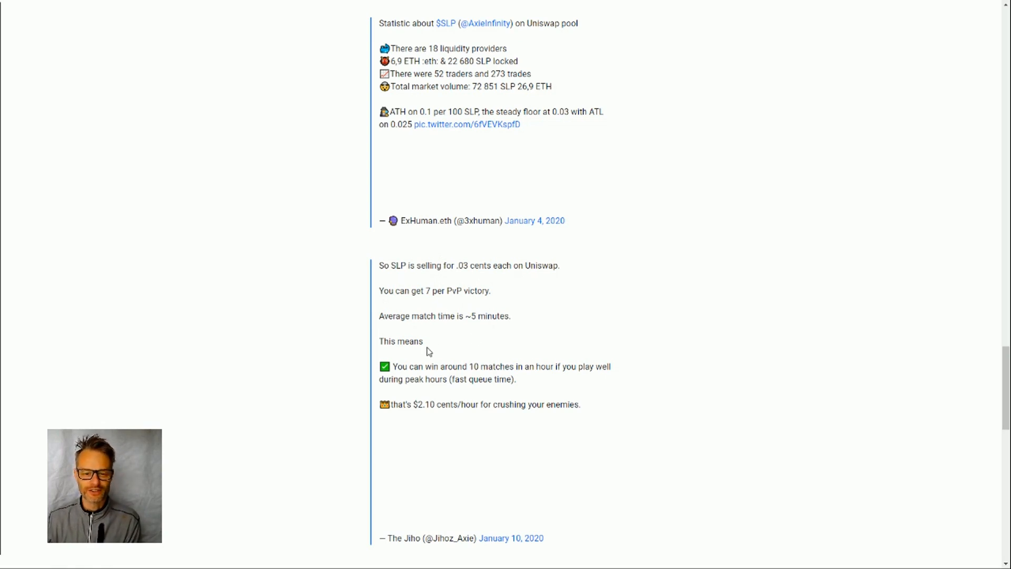
{"action": "mouse_move", "coordinate": [467, 244]}
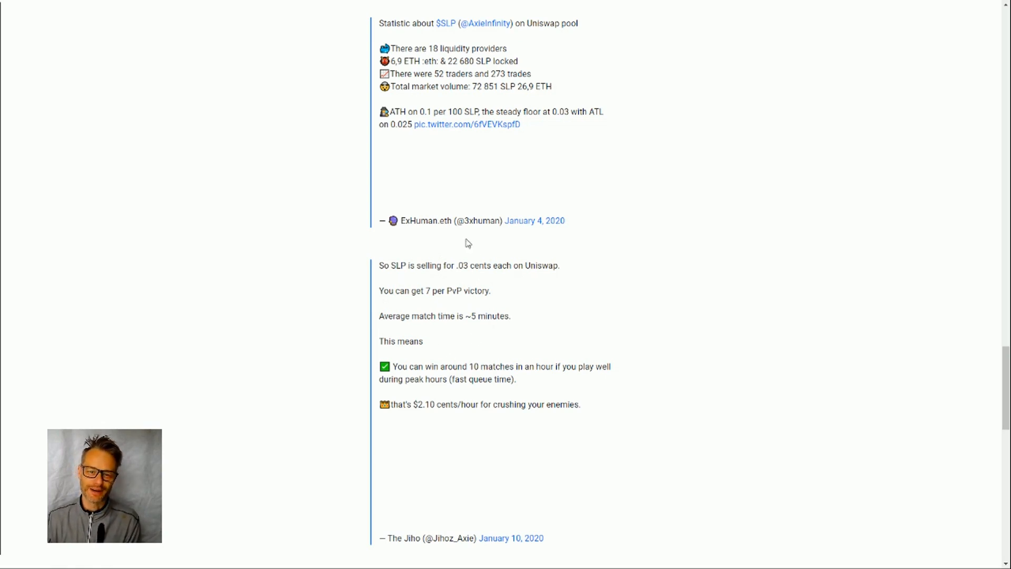
{"action": "mouse_move", "coordinate": [375, 280]}
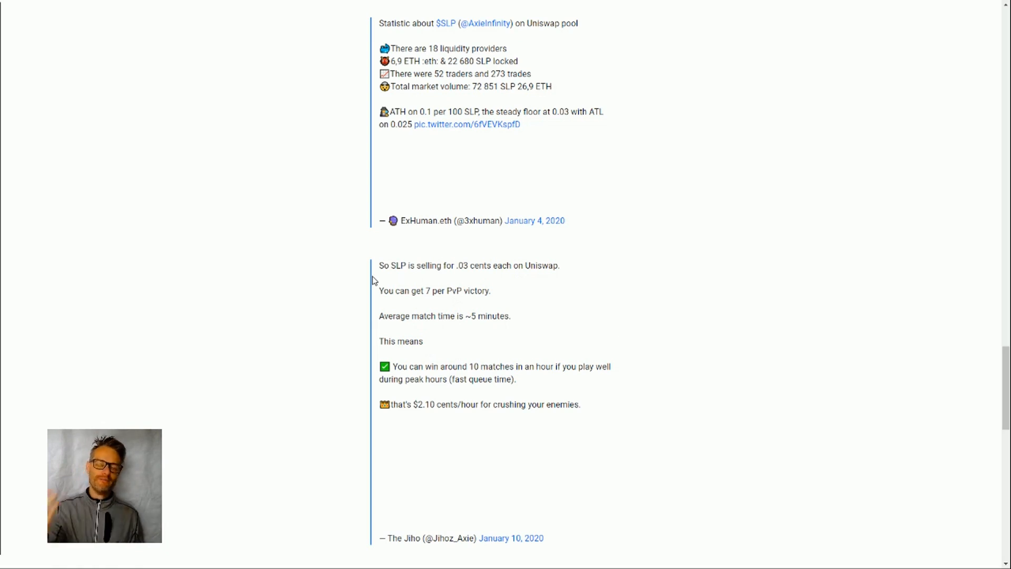